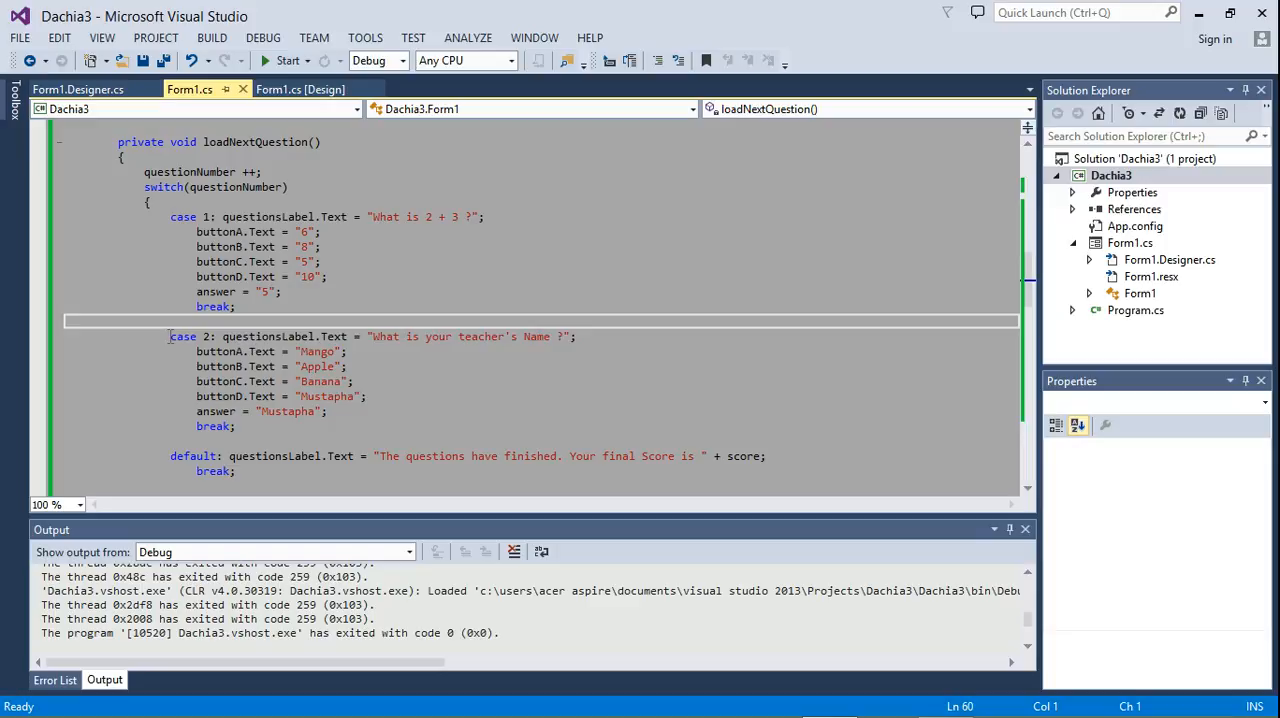
Duplicate the case 2 block after its break line to create a case 3
{"action": "left_click_drag", "start_coordinate": [170, 336], "coordinate": [236, 426]}
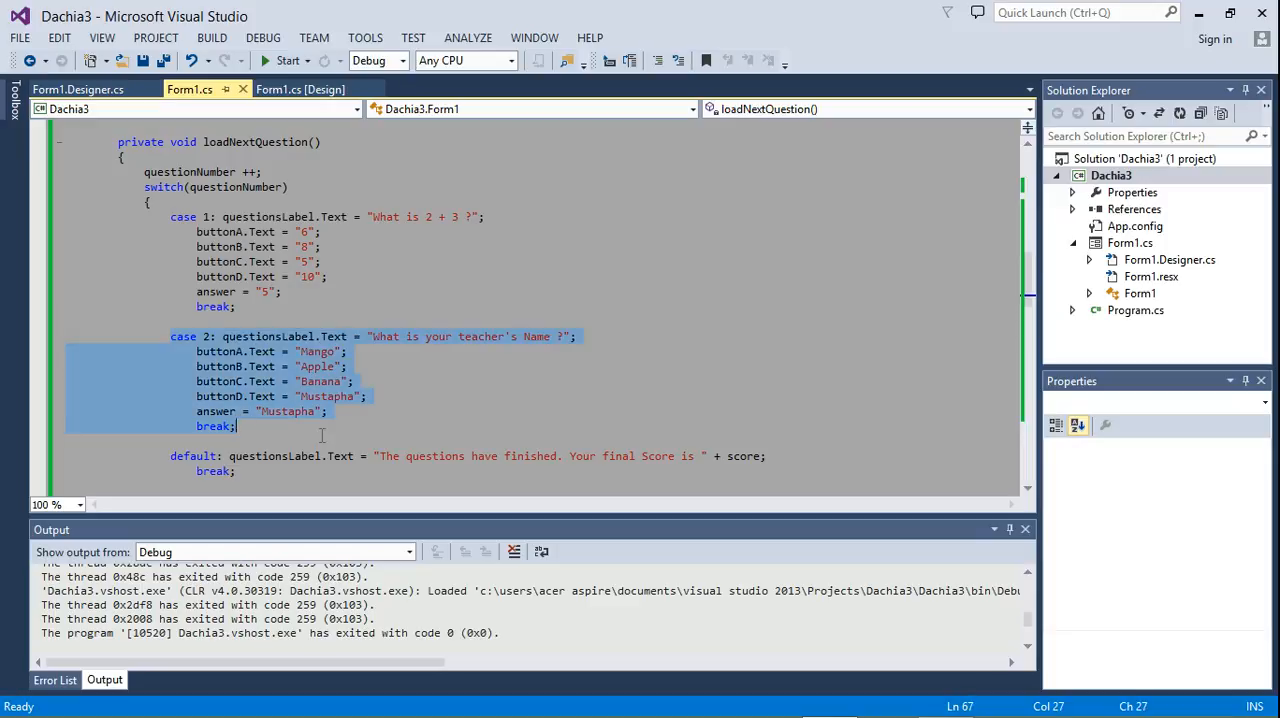
{"action": "left_click", "coordinate": [254, 426]}
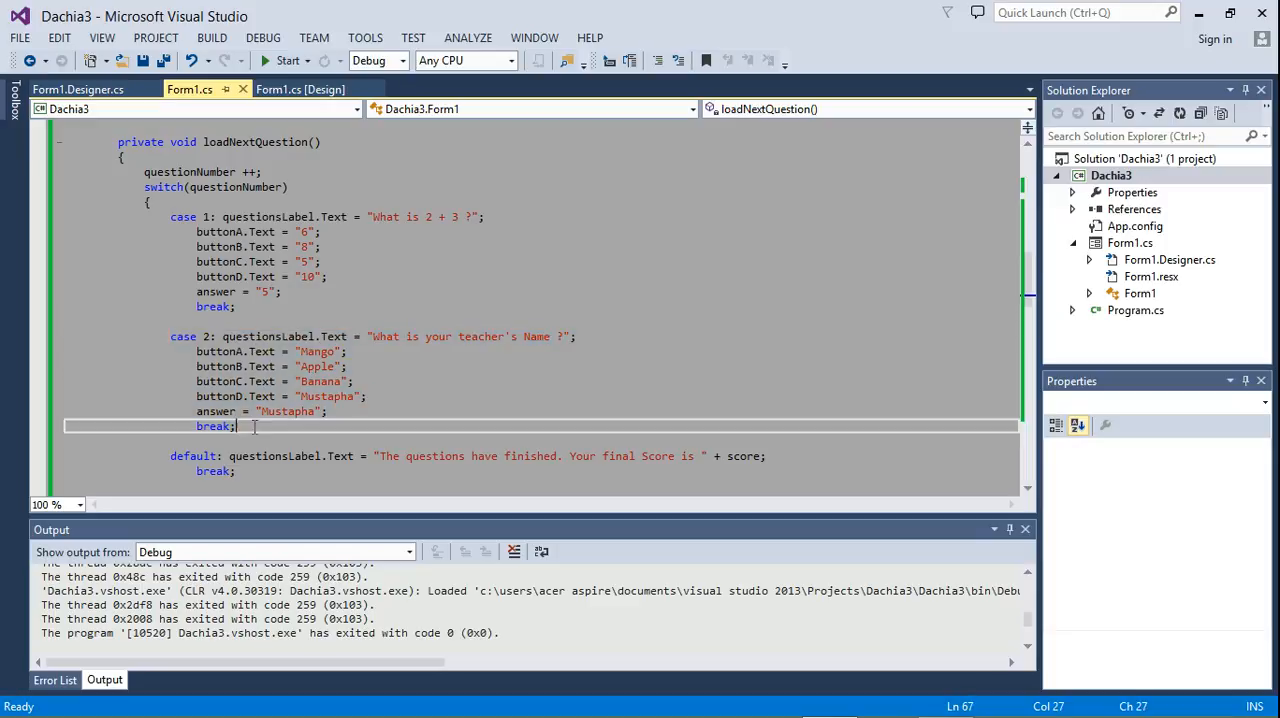
{"action": "key", "text": "Enter"}
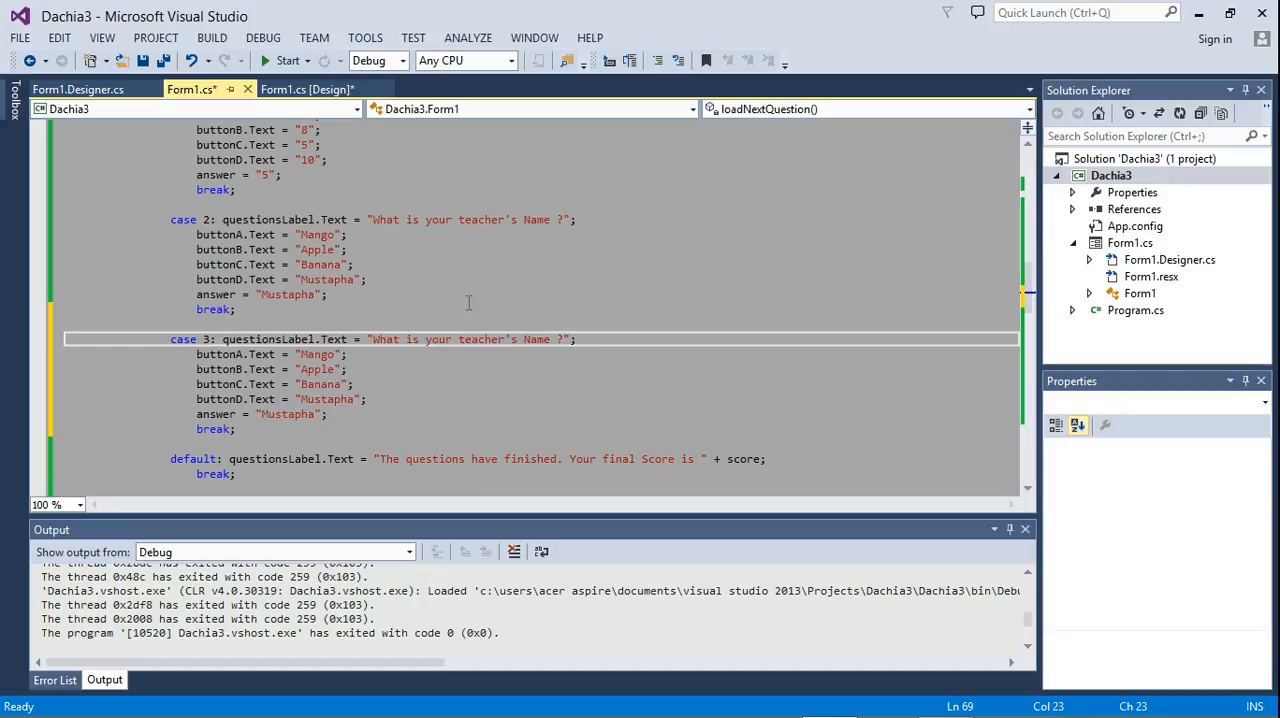
Reword case 3 to ask 'Who is Dachia ?' with options 'An expert artist' and 'An expert programmer'
{"action": "left_click_drag", "start_coordinate": [368, 340], "coordinate": [560, 340]}
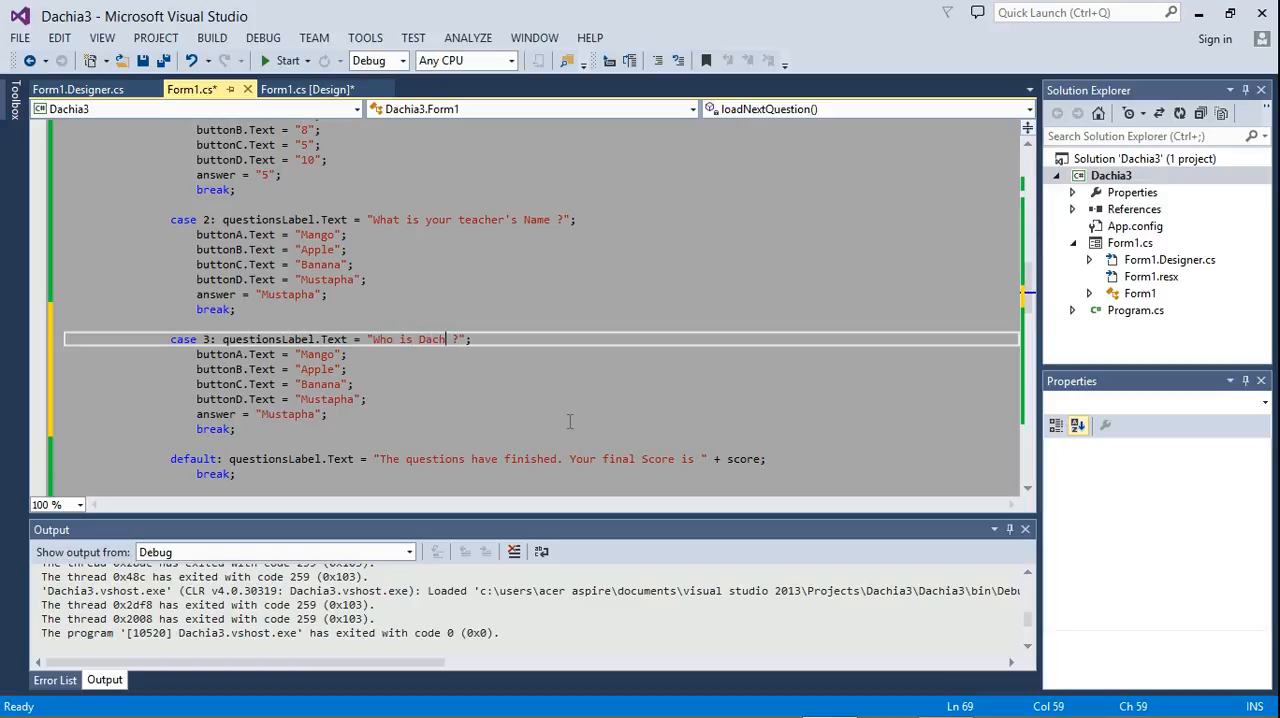
{"action": "type", "text": "ia"}
{"action": "left_click", "coordinate": [540, 354]}
{"action": "type", "text": "An "}
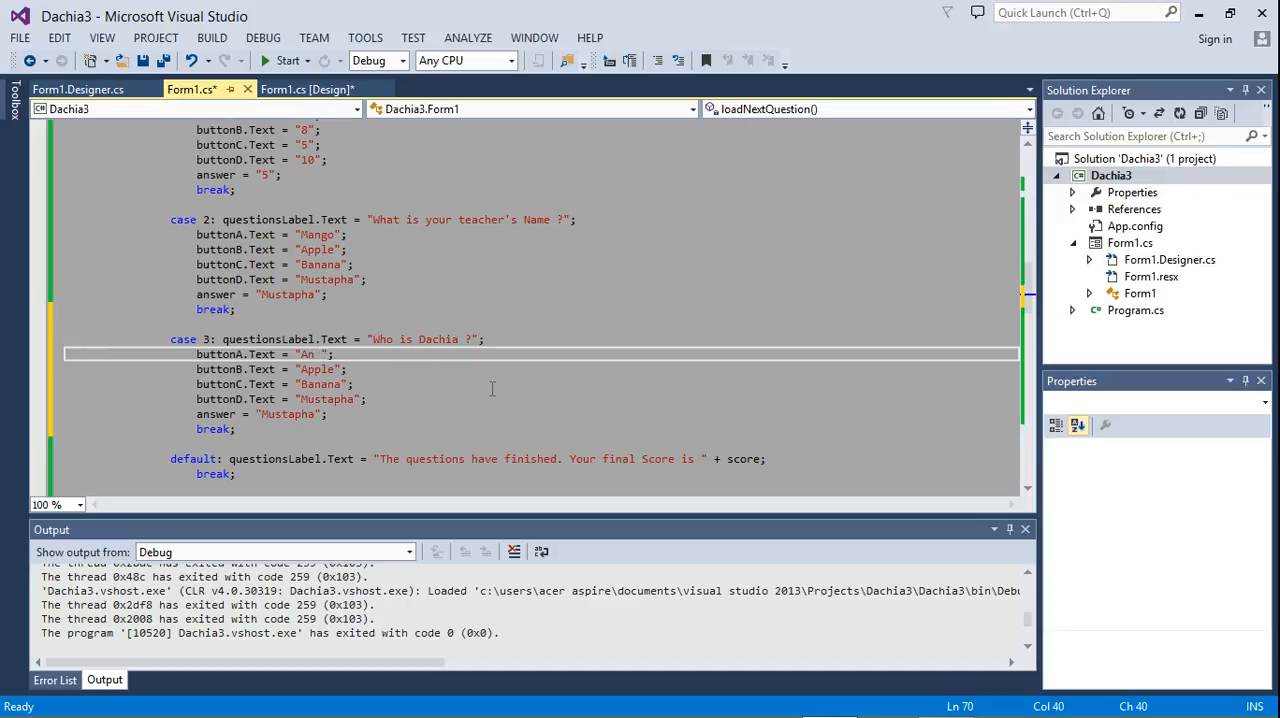
{"action": "type", "text": "expert art"}
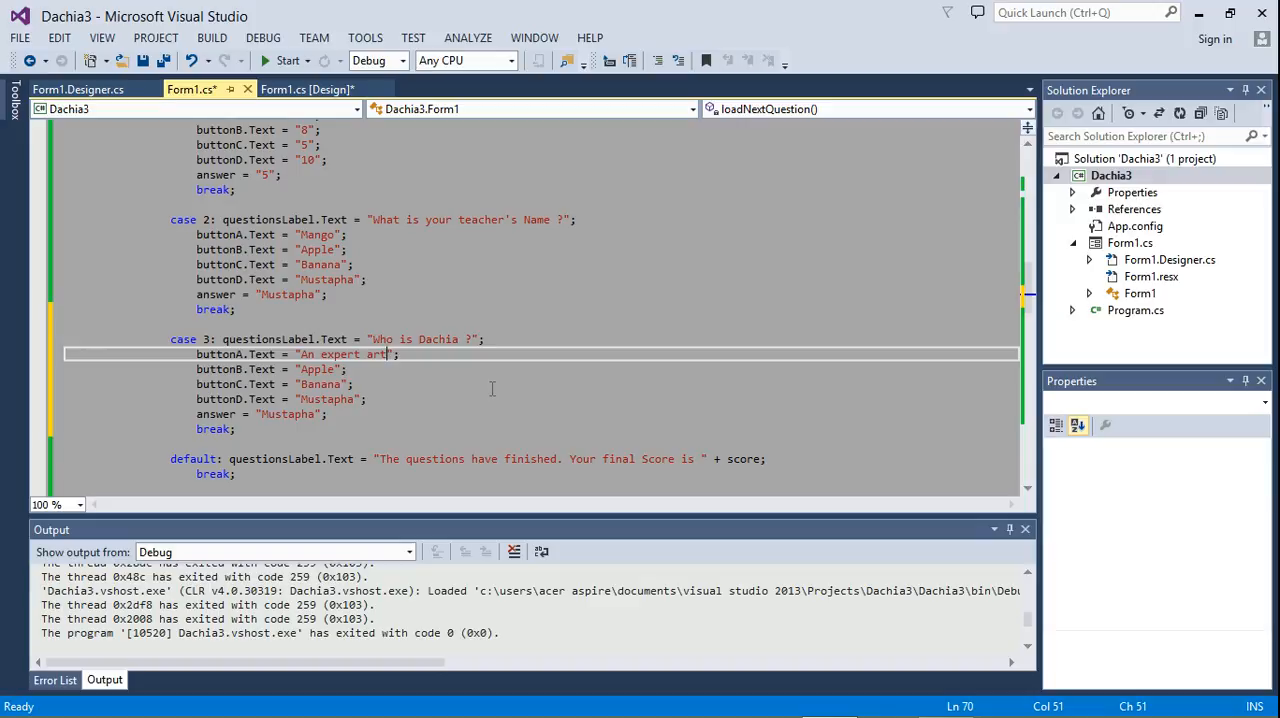
{"action": "type", "text": "ist"}
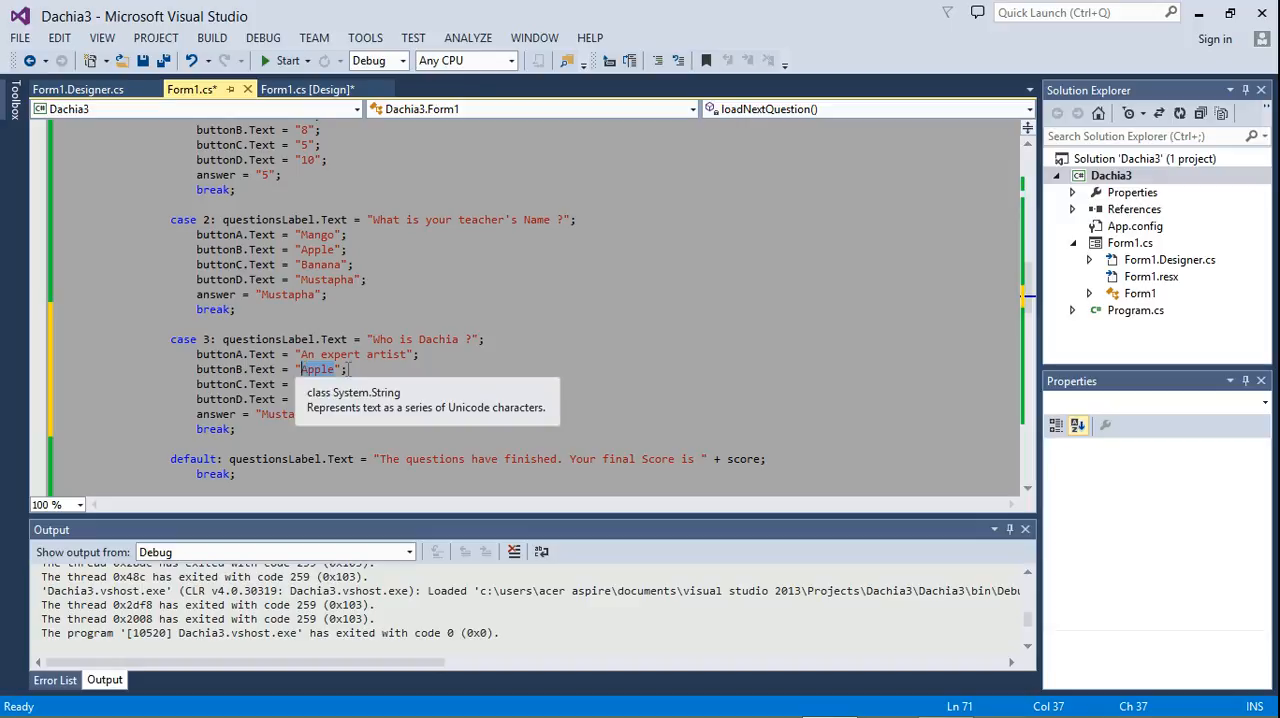
{"action": "type", "text": "An"}
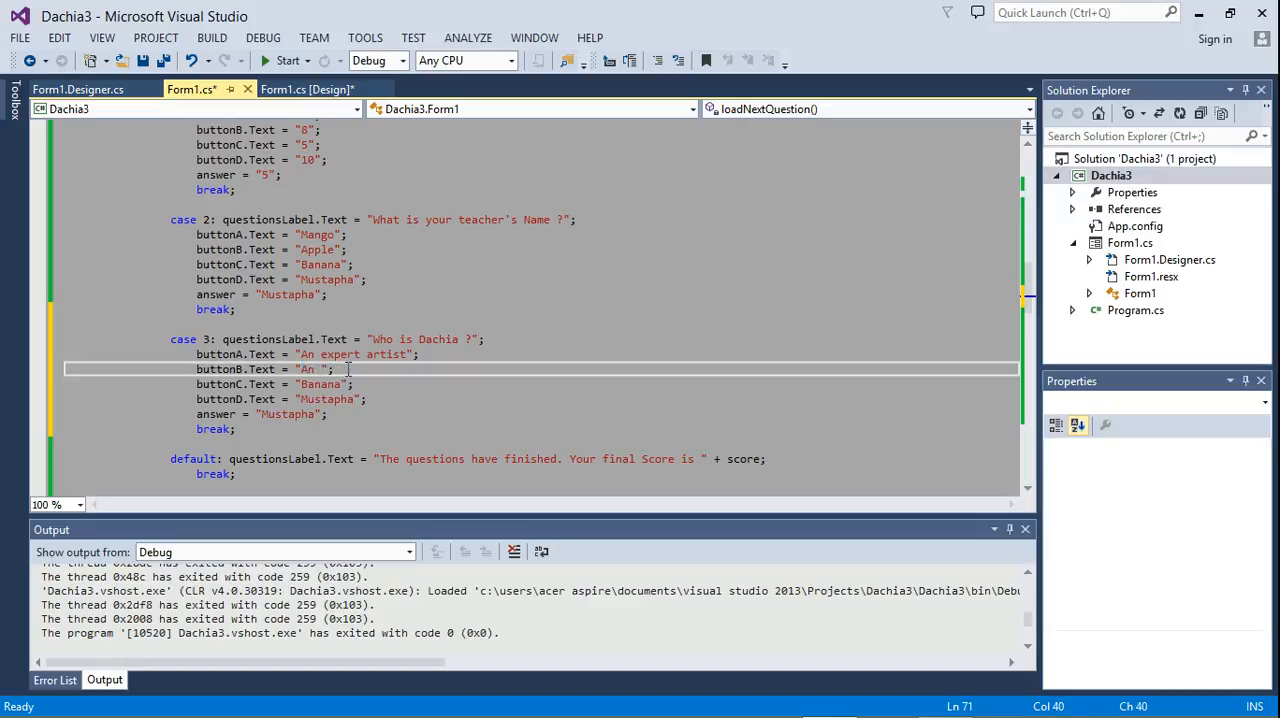
{"action": "key", "text": "BackSpace"}
{"action": "type", "text": "expert programmer"}
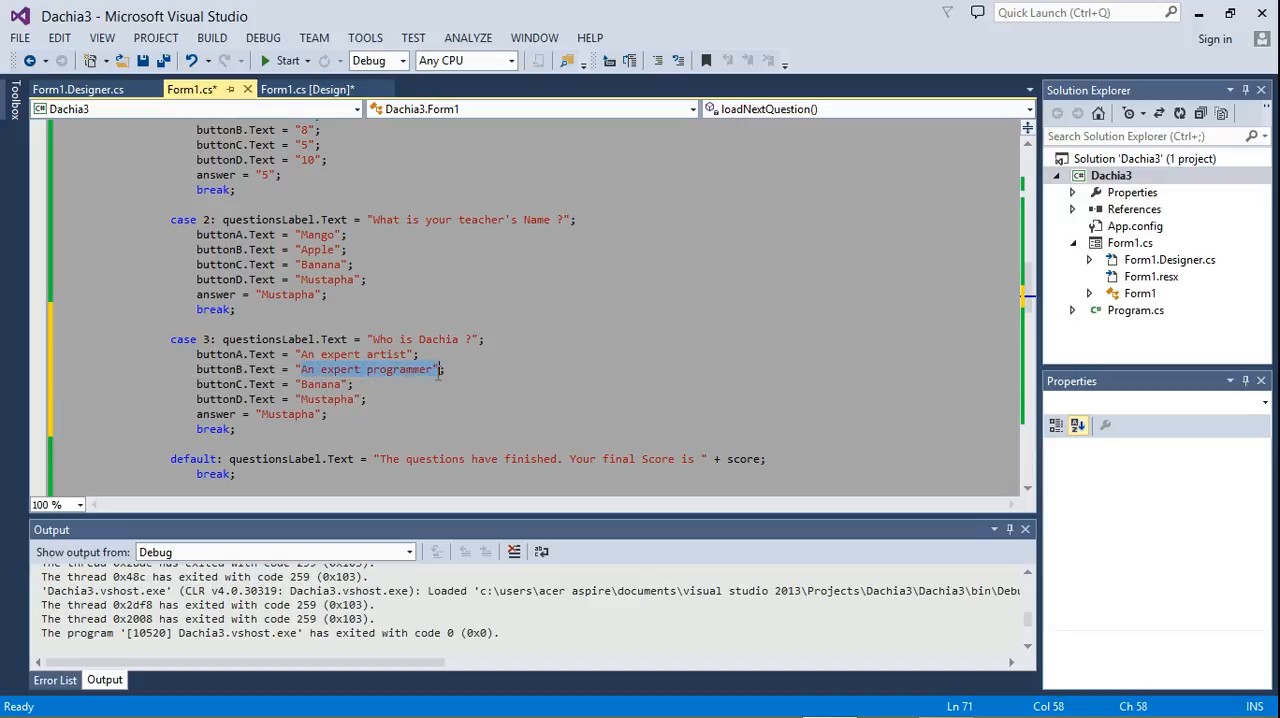
Make 'An expert programmer' case 3's correct answer and change option D to 'Rubbish'
{"action": "left_click", "coordinate": [290, 414]}
{"action": "type", "text": "An"}
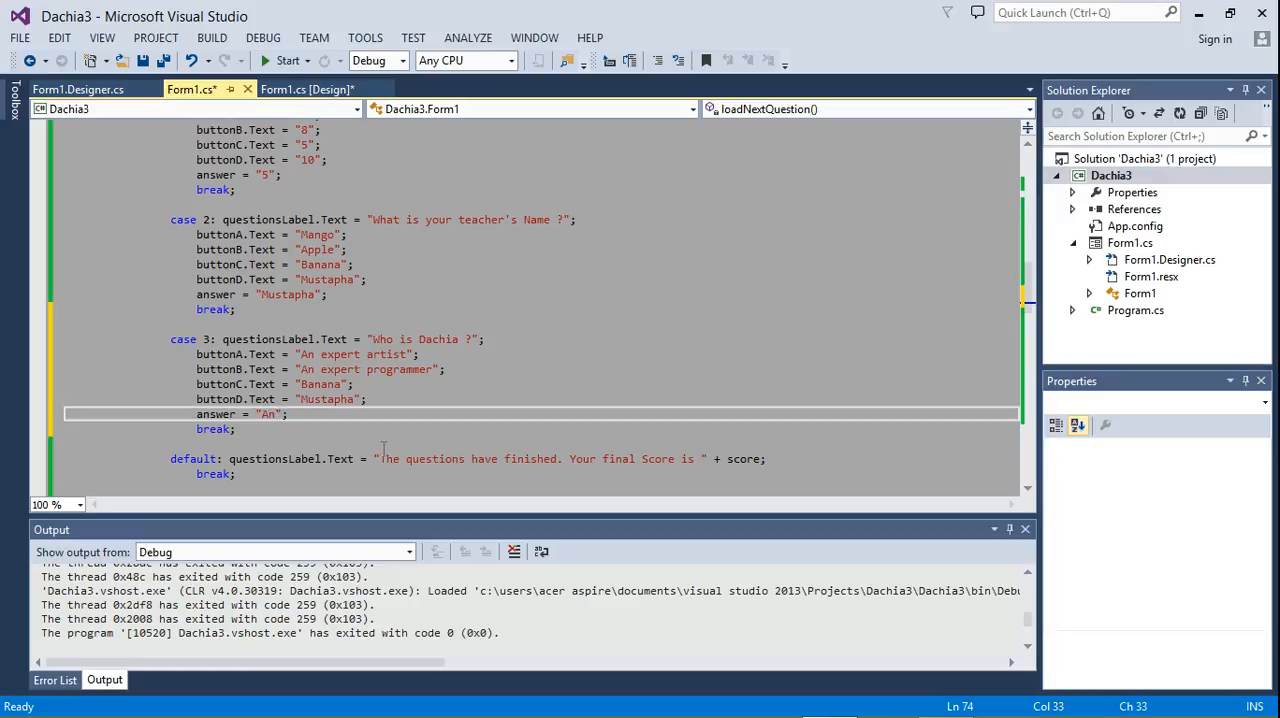
{"action": "mouse_move", "coordinate": [304, 368]}
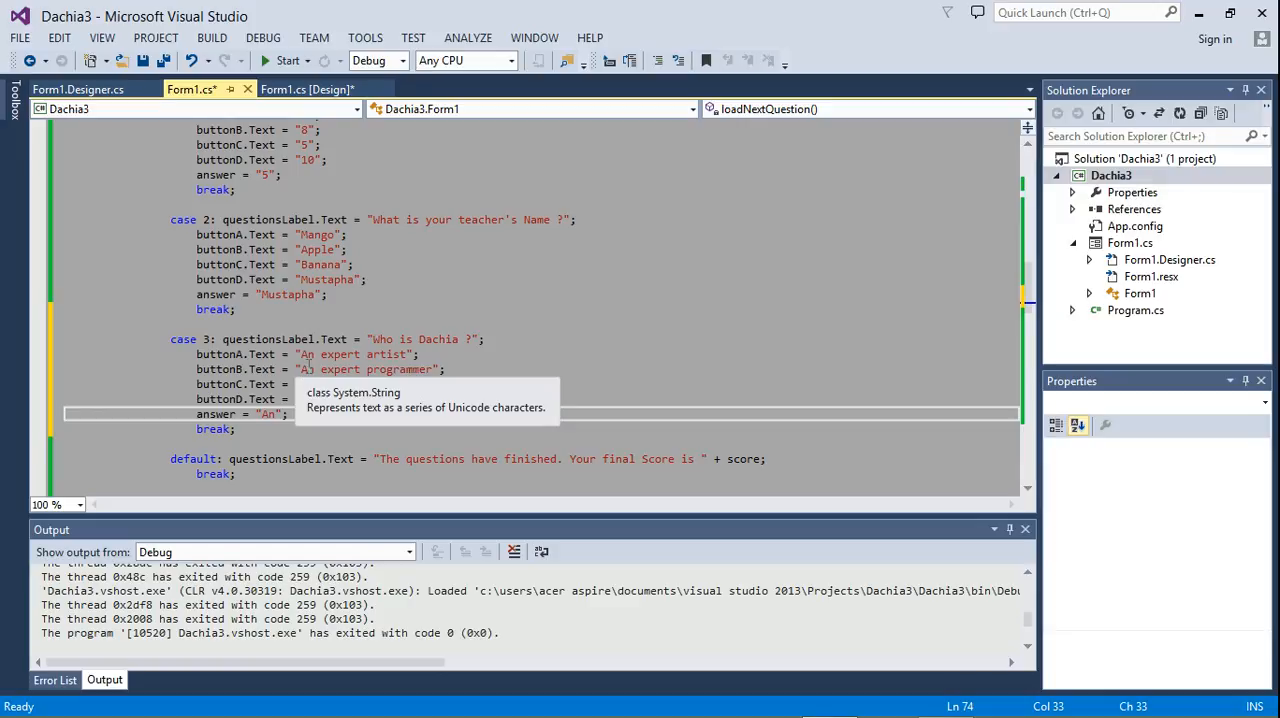
{"action": "mouse_move", "coordinate": [400, 434]}
{"action": "type", "text": " expert programmer"}
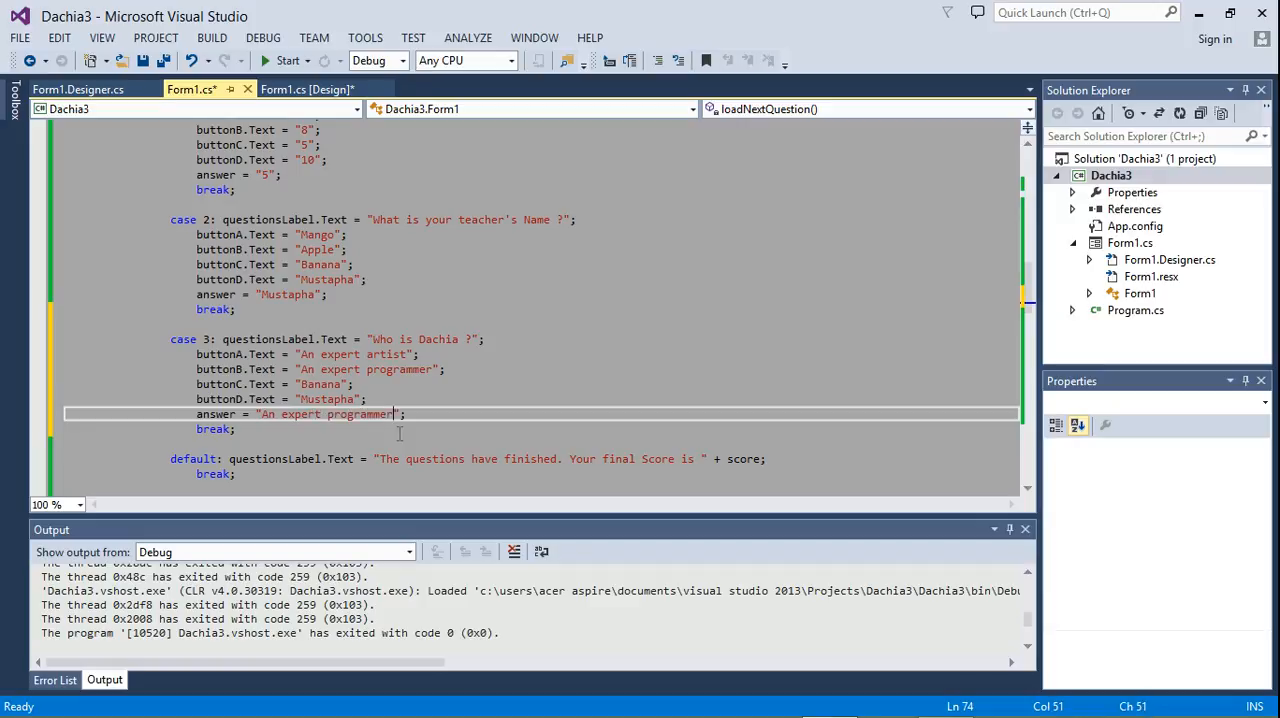
{"action": "double_click", "coordinate": [320, 384]}
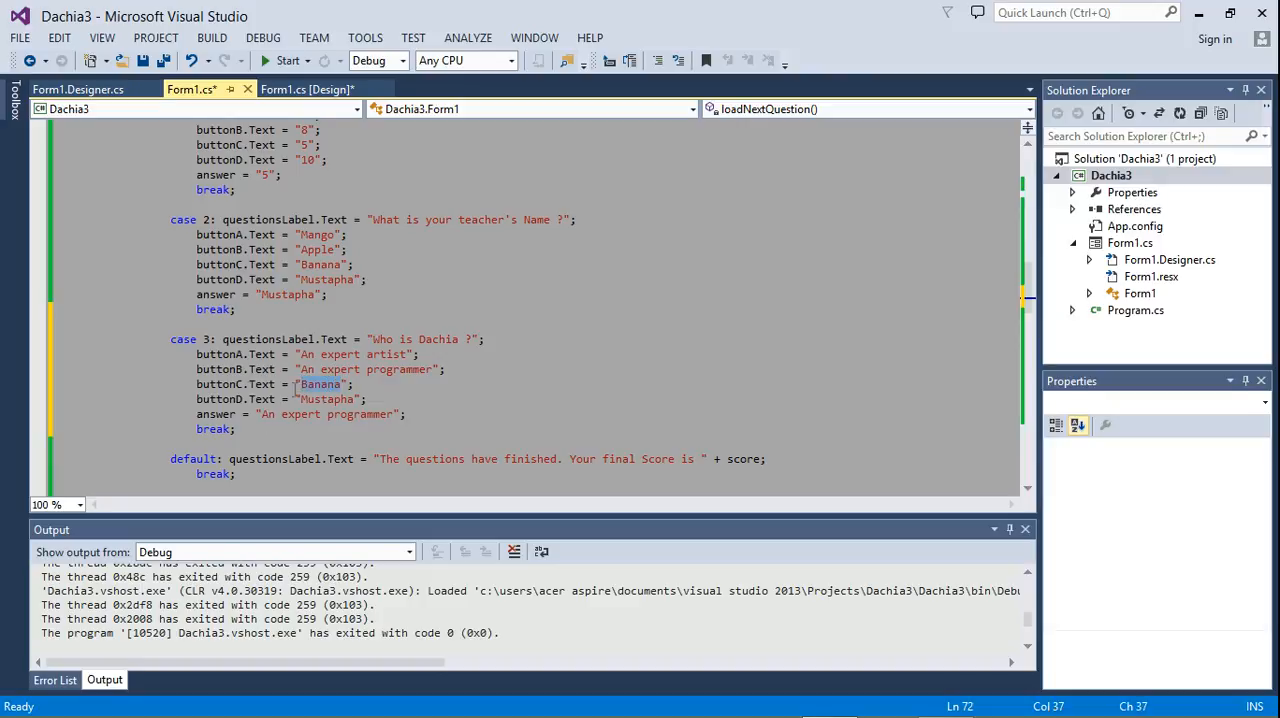
{"action": "mouse_move", "coordinate": [344, 384]}
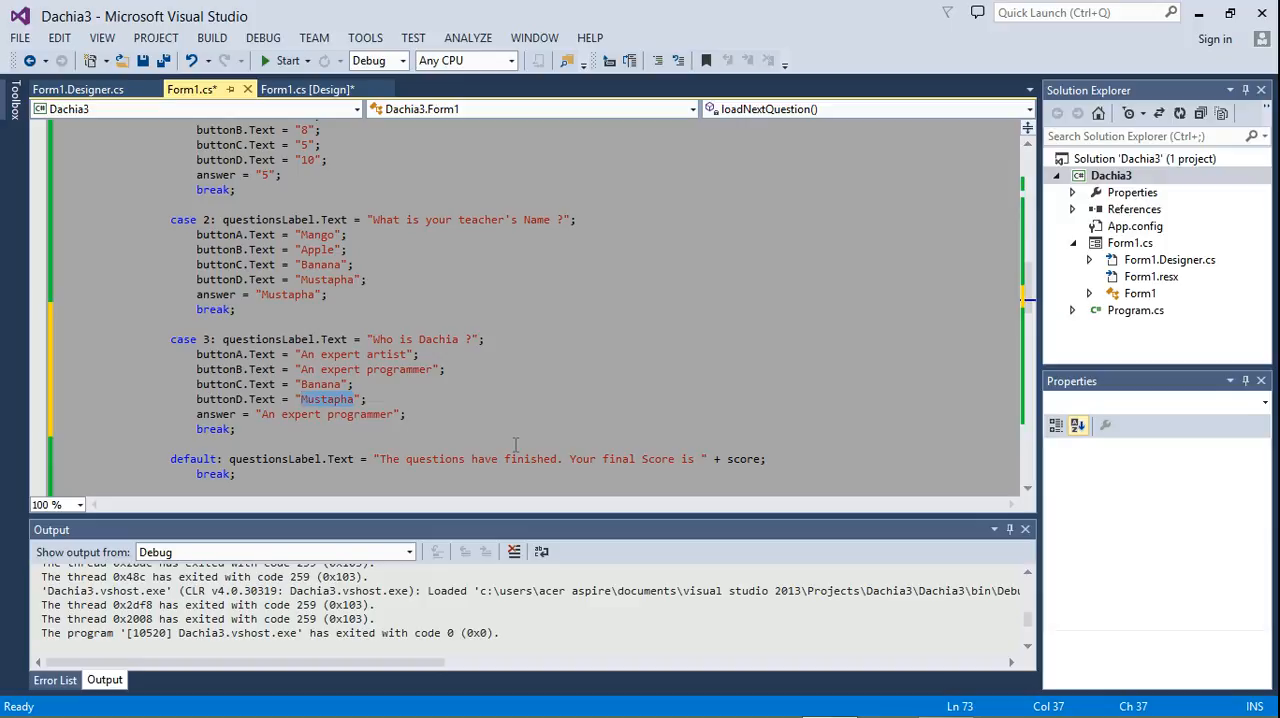
{"action": "type", "text": "Rubbish"}
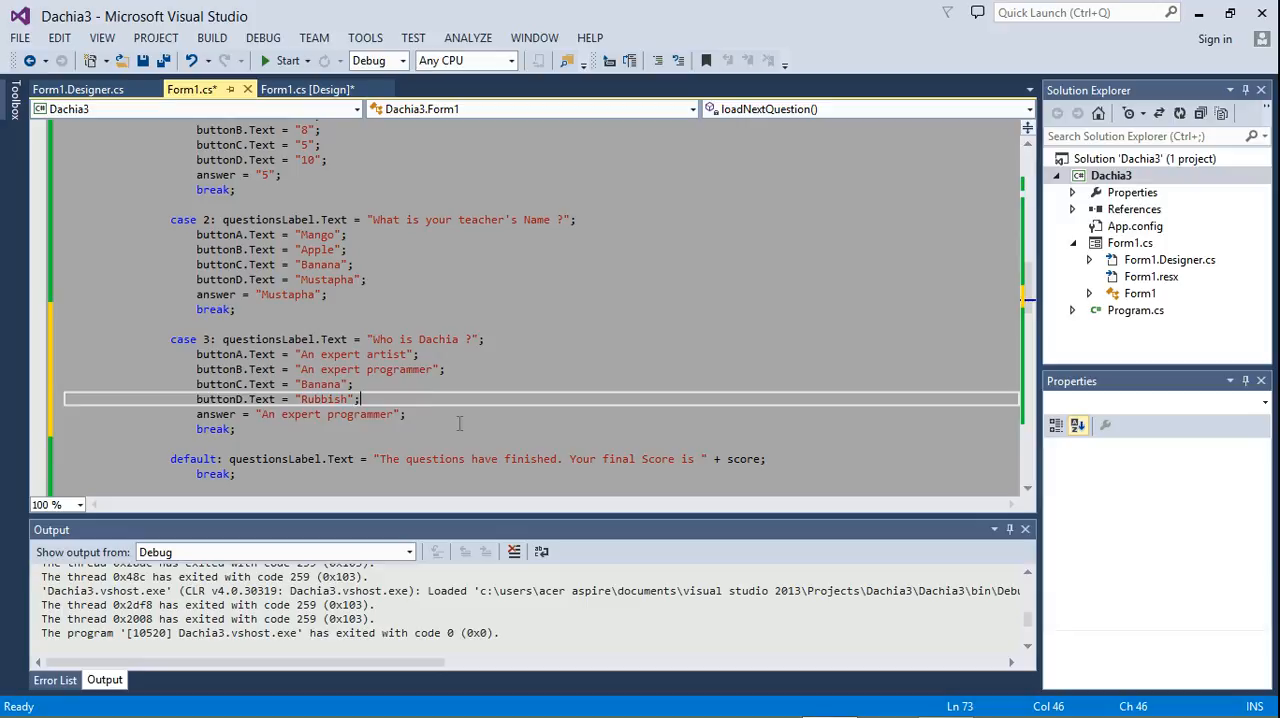
{"action": "mouse_move", "coordinate": [364, 354]}
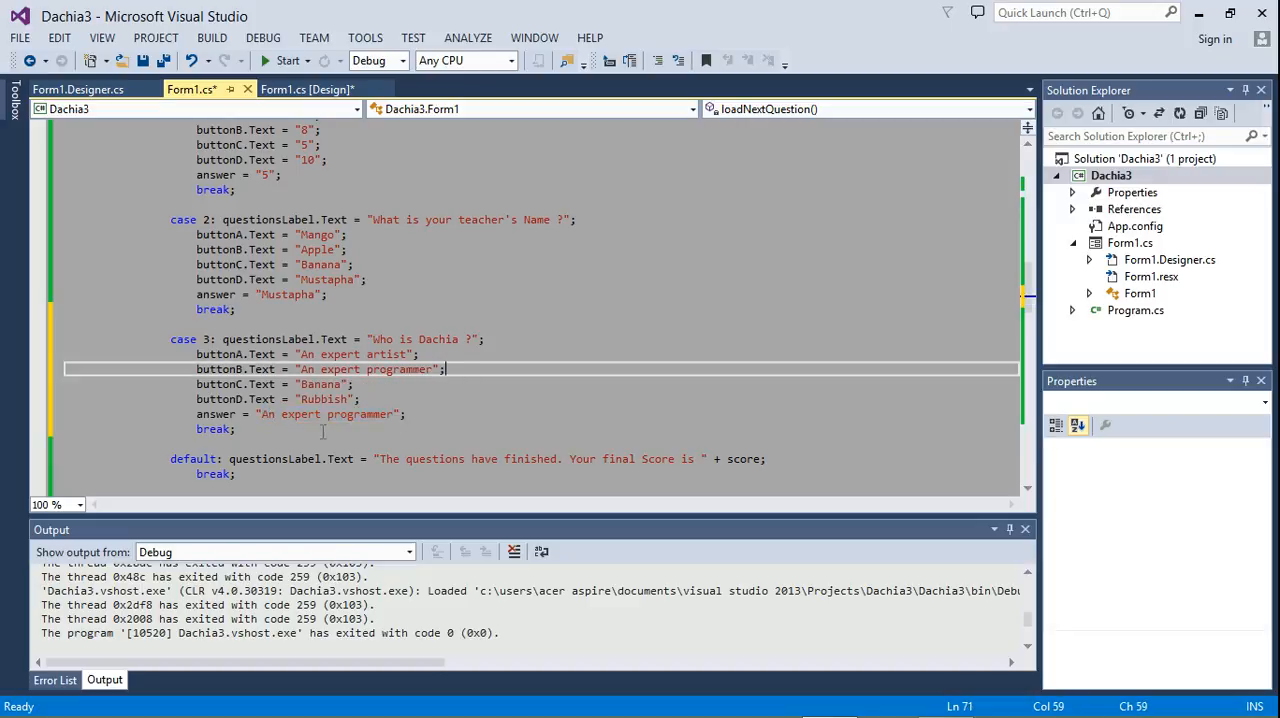
{"action": "mouse_move", "coordinate": [290, 414]}
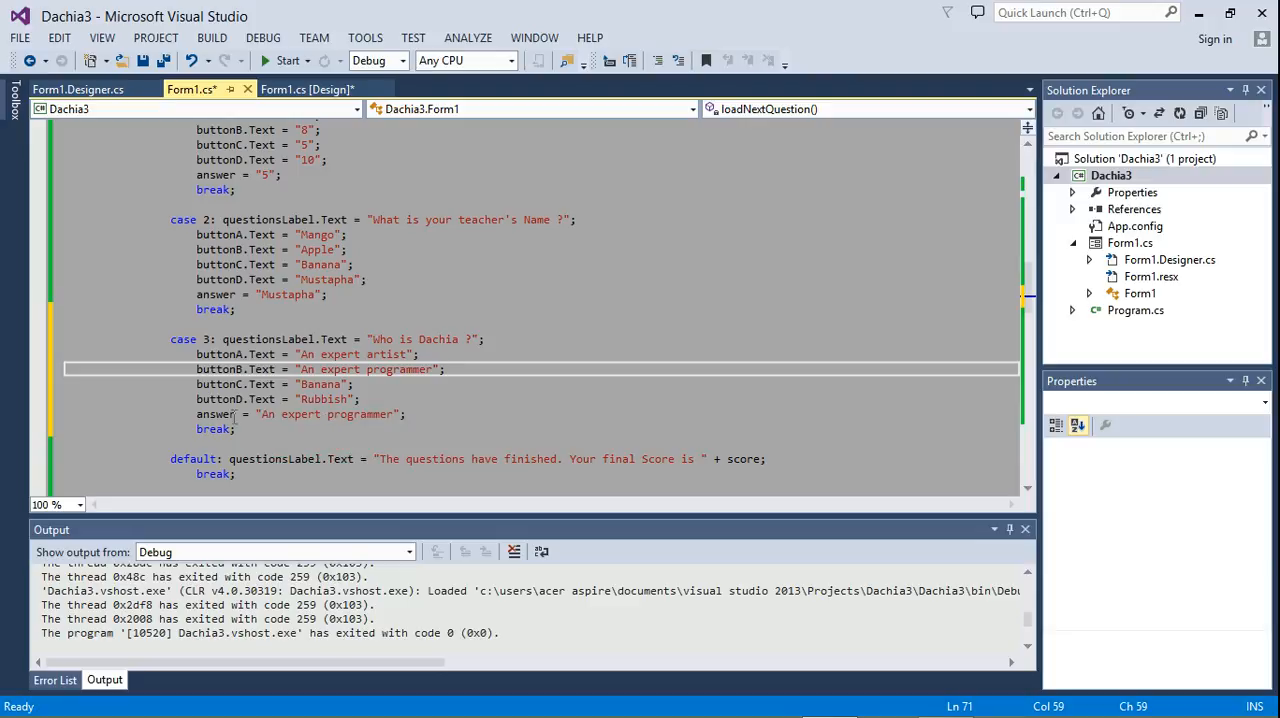
{"action": "mouse_move", "coordinate": [216, 414]}
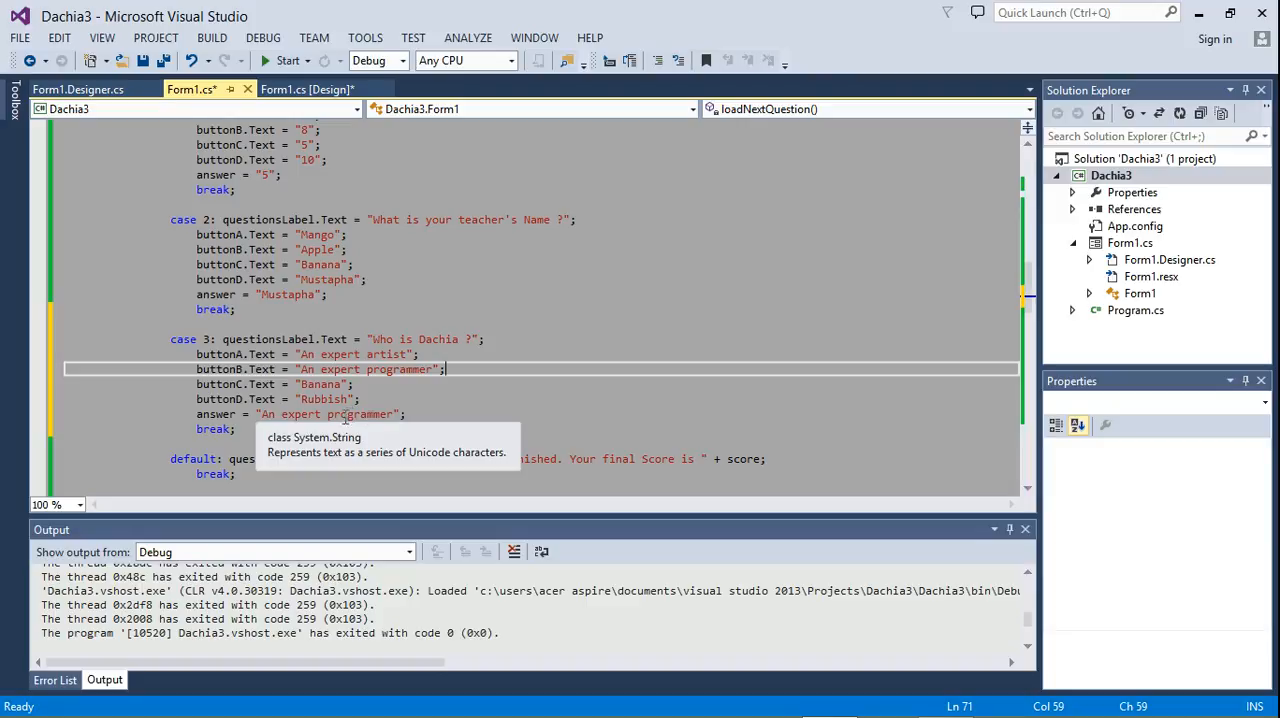
{"action": "mouse_move", "coordinate": [212, 428]}
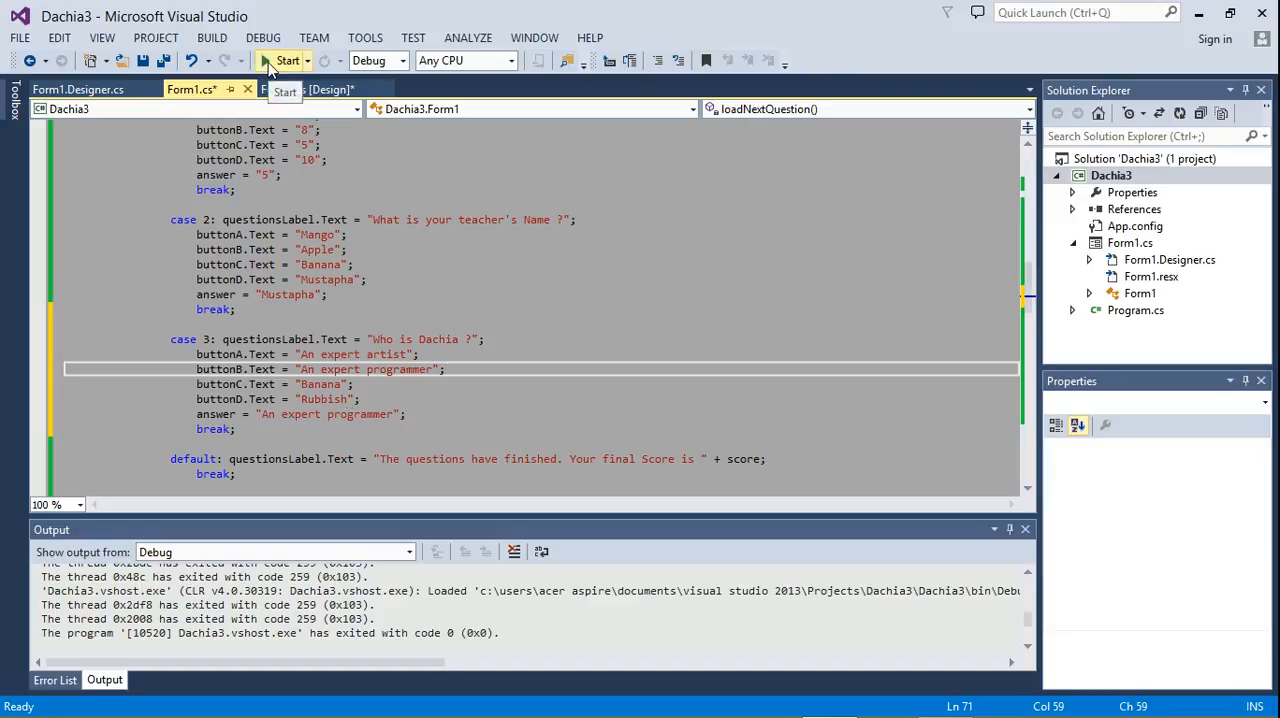
{"action": "left_click", "coordinate": [288, 60]}
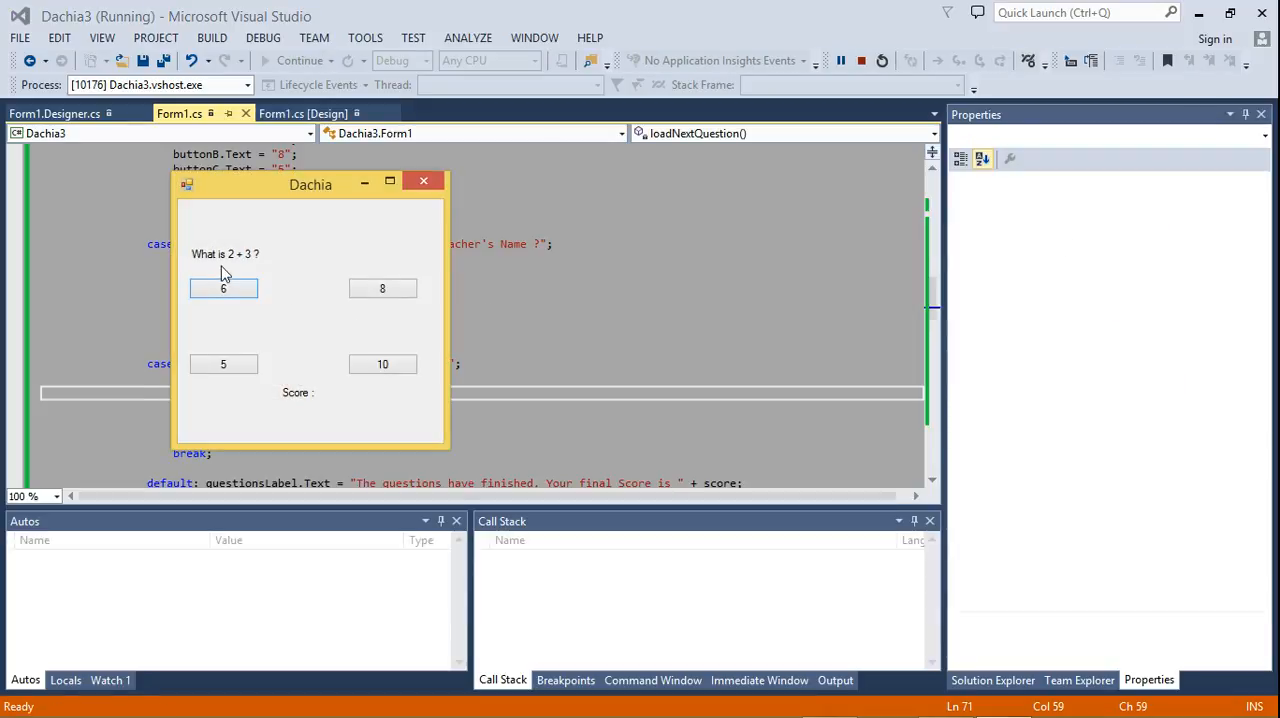
{"action": "left_click", "coordinate": [224, 288]}
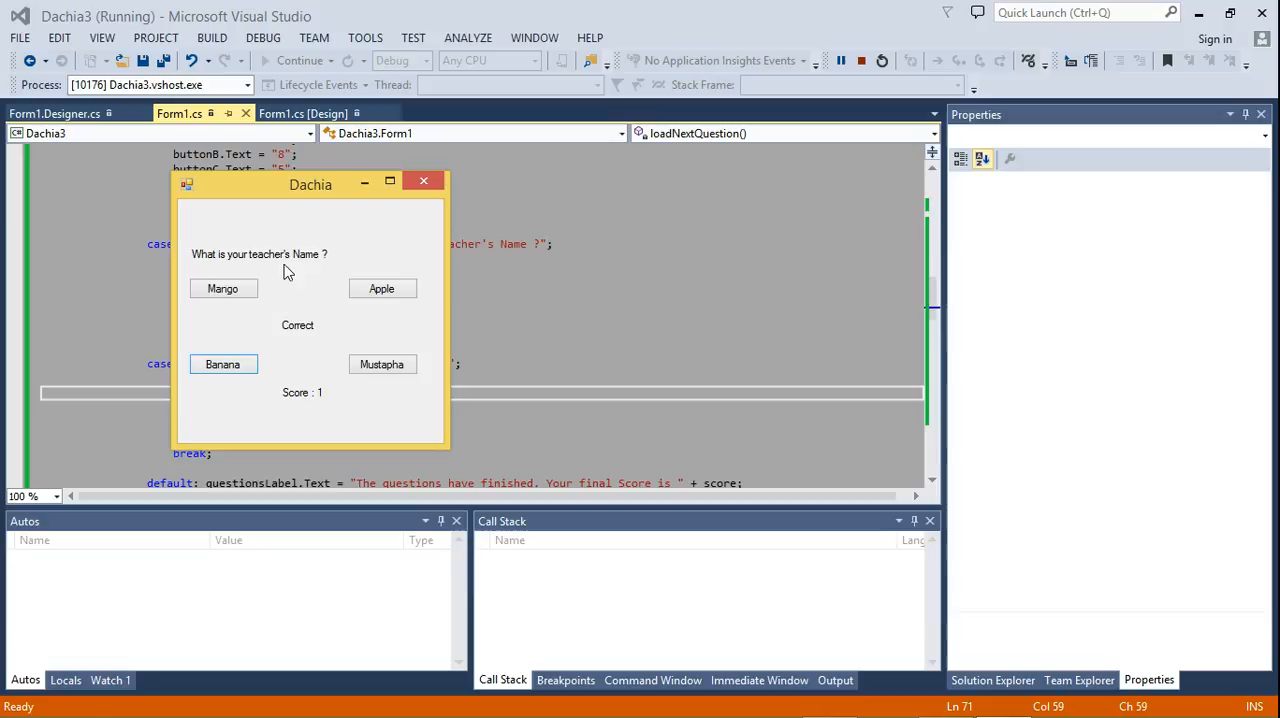
{"action": "left_click", "coordinate": [224, 288]}
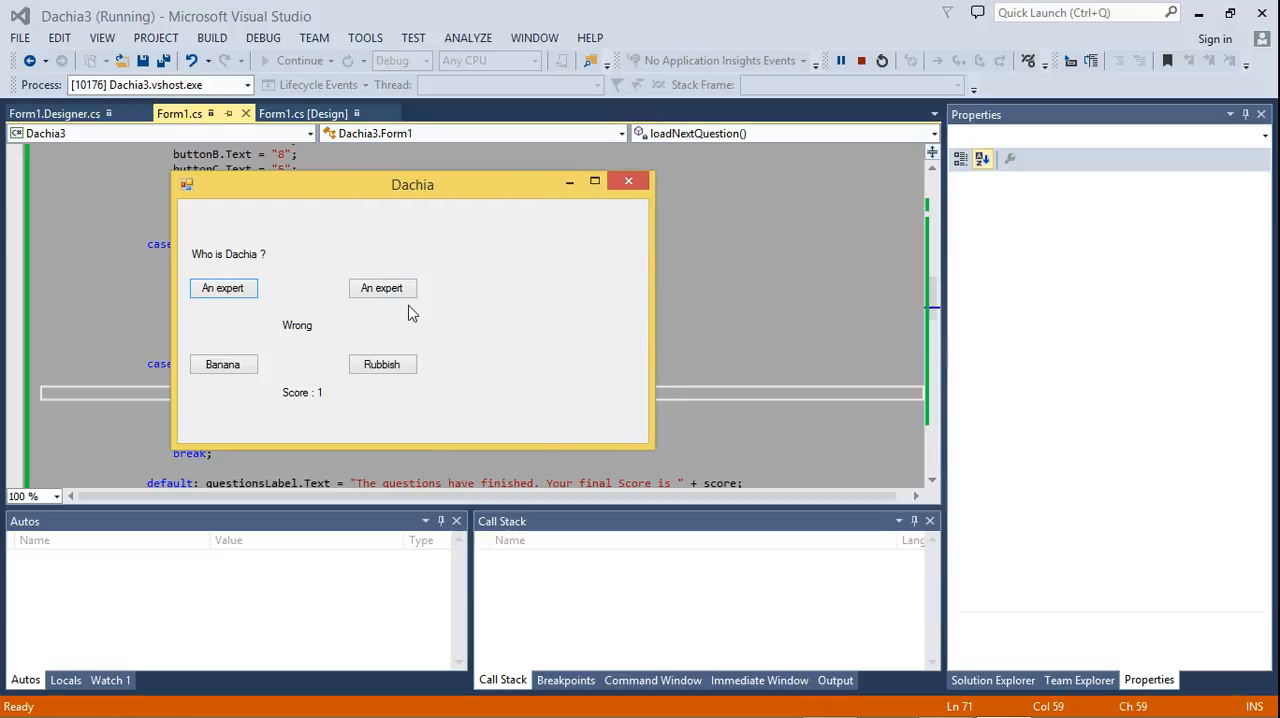
{"action": "mouse_move", "coordinate": [222, 298]}
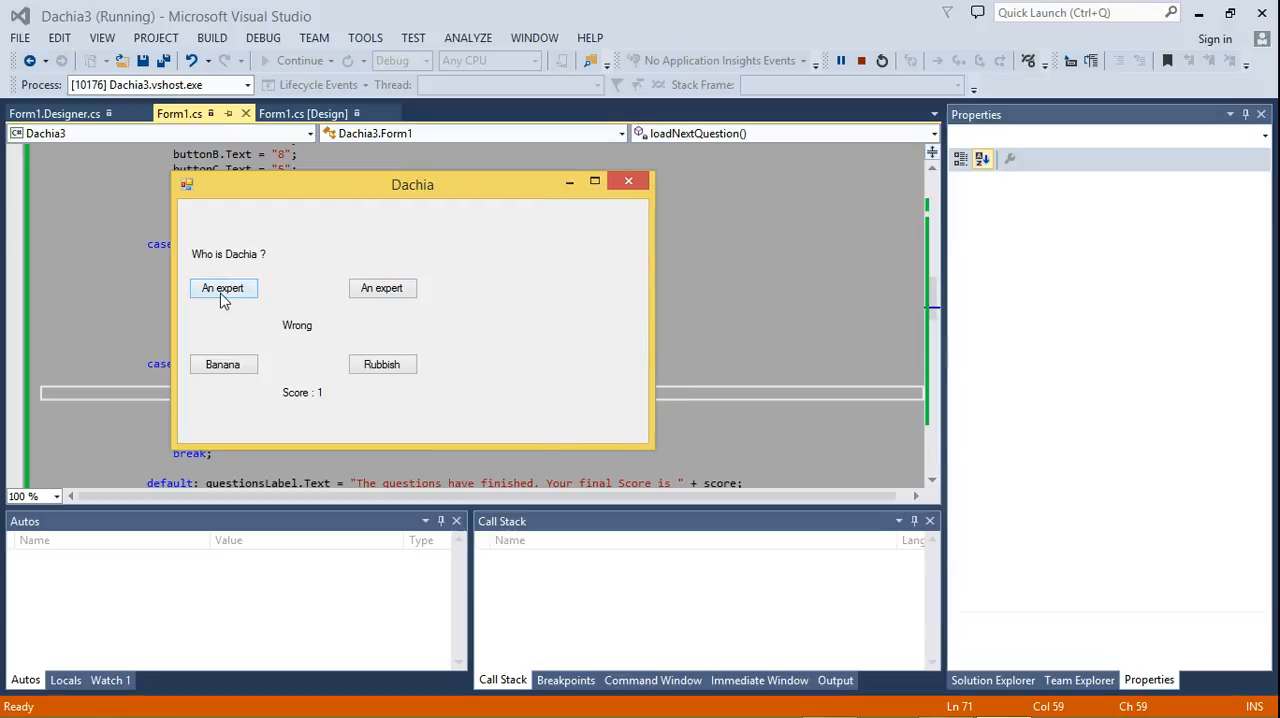
{"action": "mouse_move", "coordinate": [256, 296]}
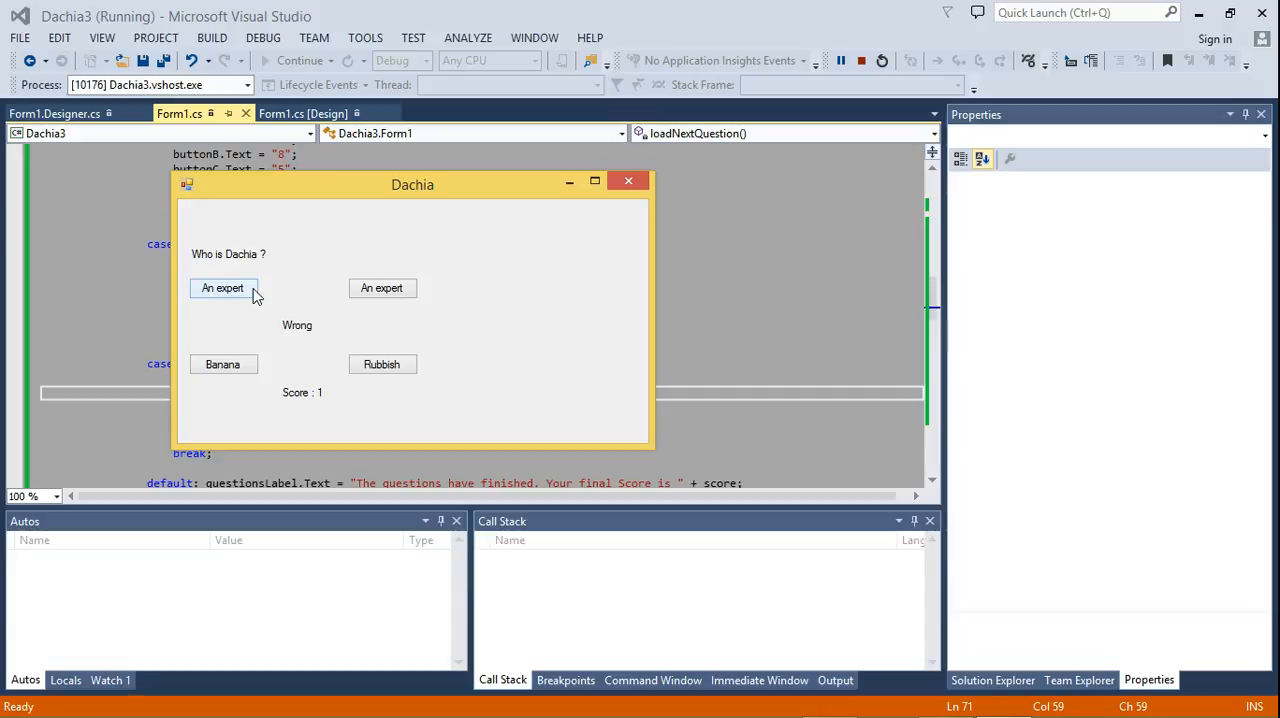
{"action": "mouse_move", "coordinate": [218, 300]}
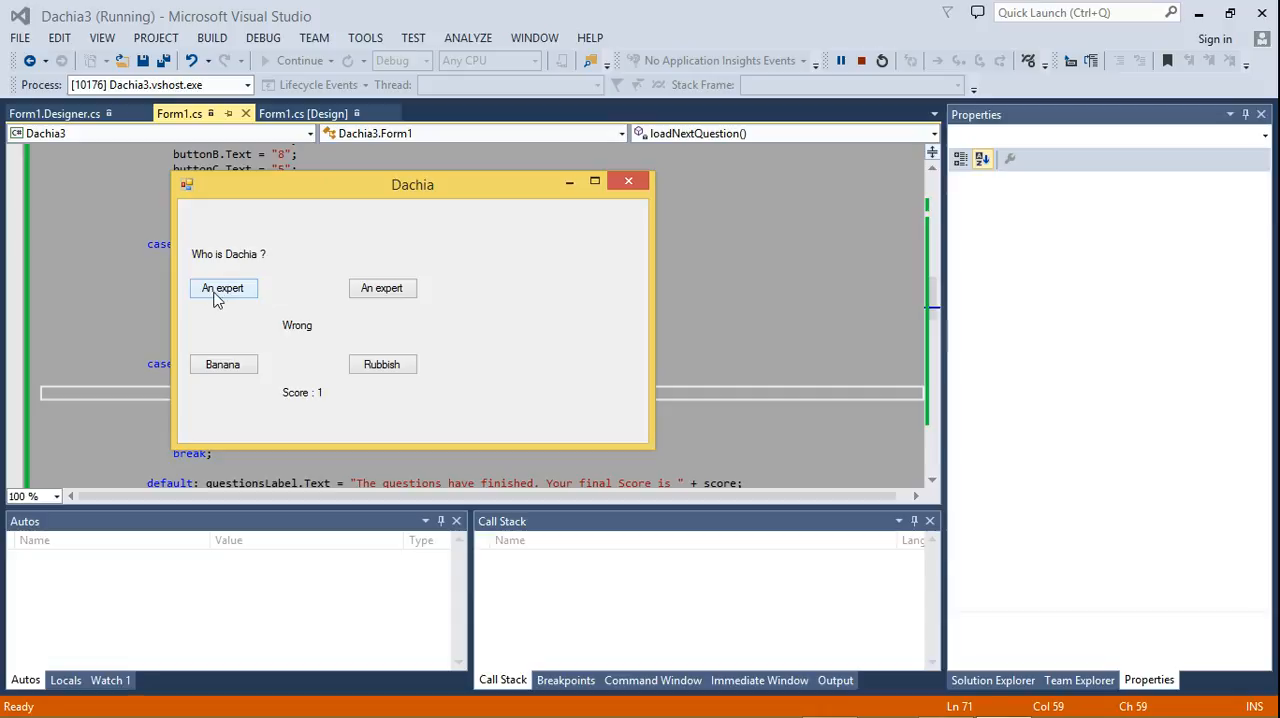
{"action": "mouse_move", "coordinate": [248, 298]}
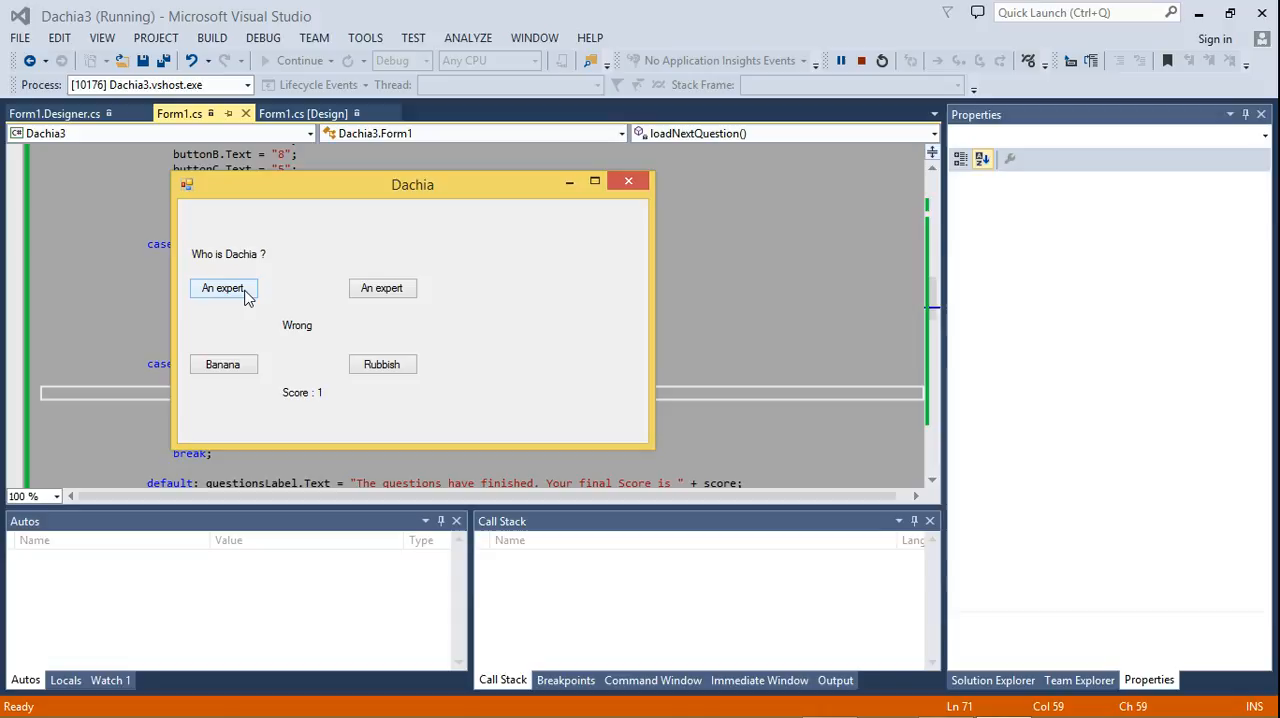
Move the running quiz window aside so the case 3 code stays visible
{"action": "left_click_drag", "start_coordinate": [412, 184], "coordinate": [656, 154]}
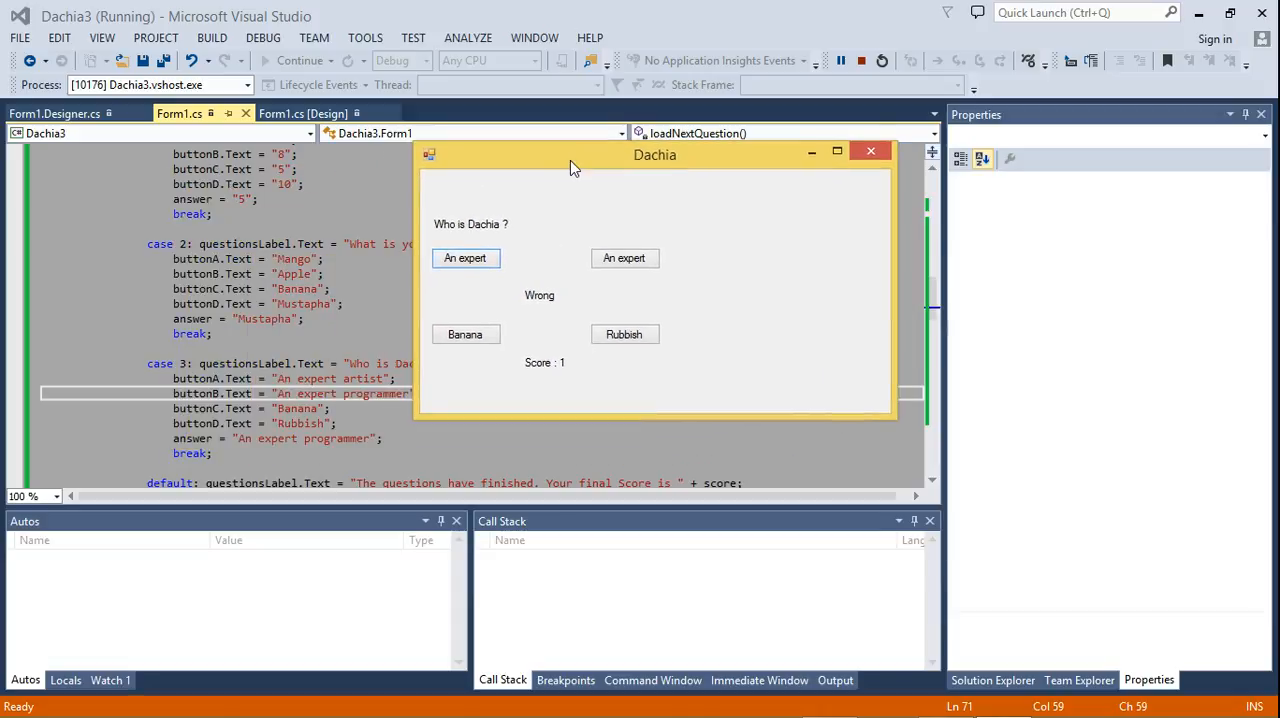
{"action": "left_click_drag", "start_coordinate": [656, 154], "coordinate": [588, 152]}
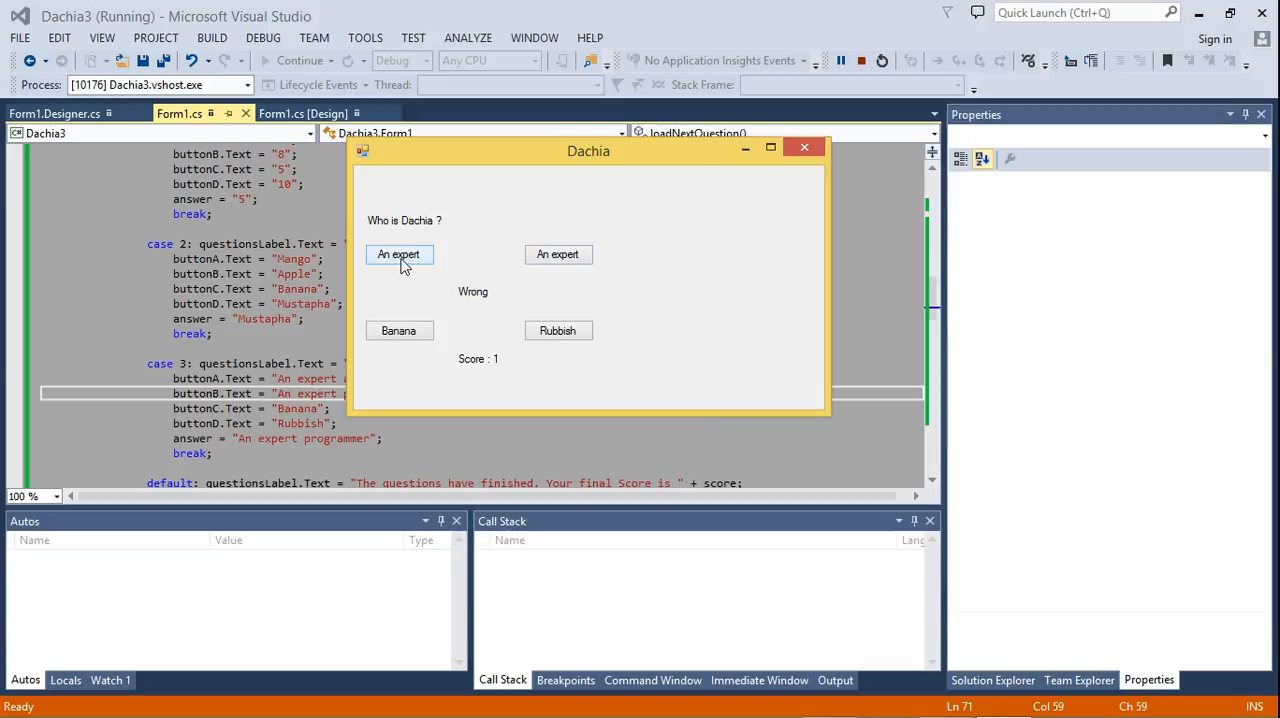
{"action": "left_click_drag", "start_coordinate": [588, 150], "coordinate": [668, 148]}
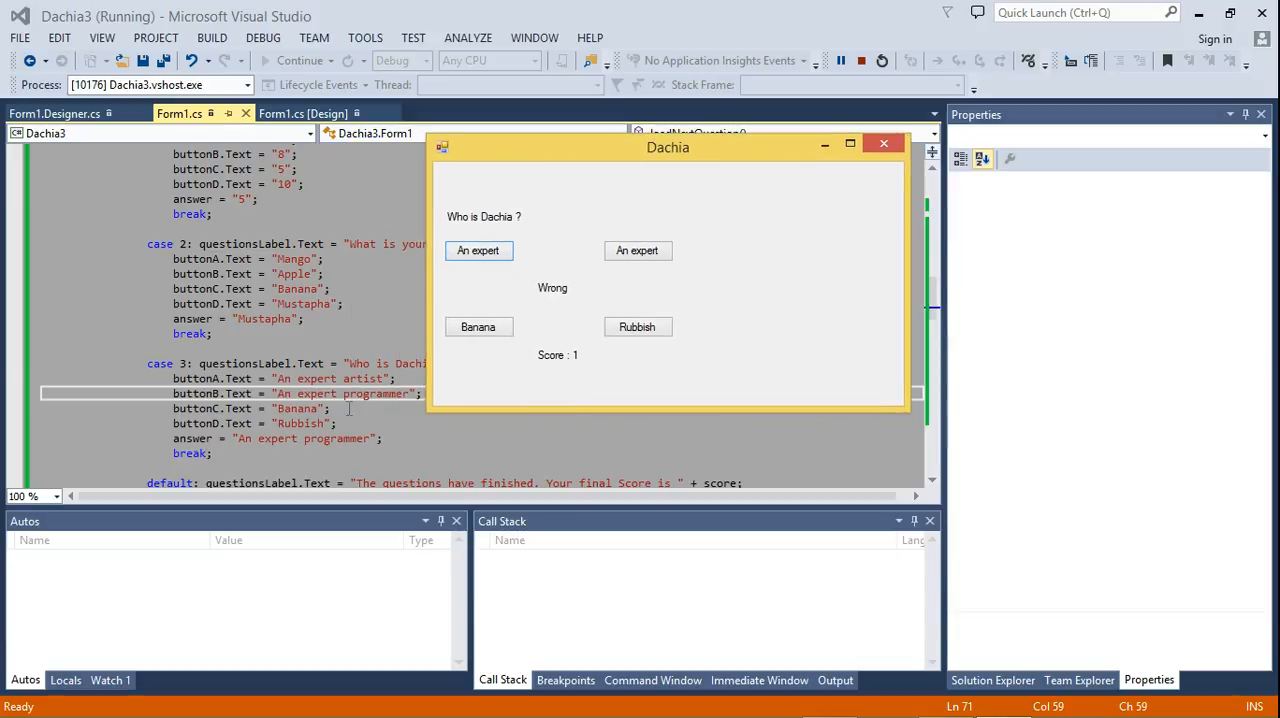
{"action": "mouse_move", "coordinate": [482, 274]}
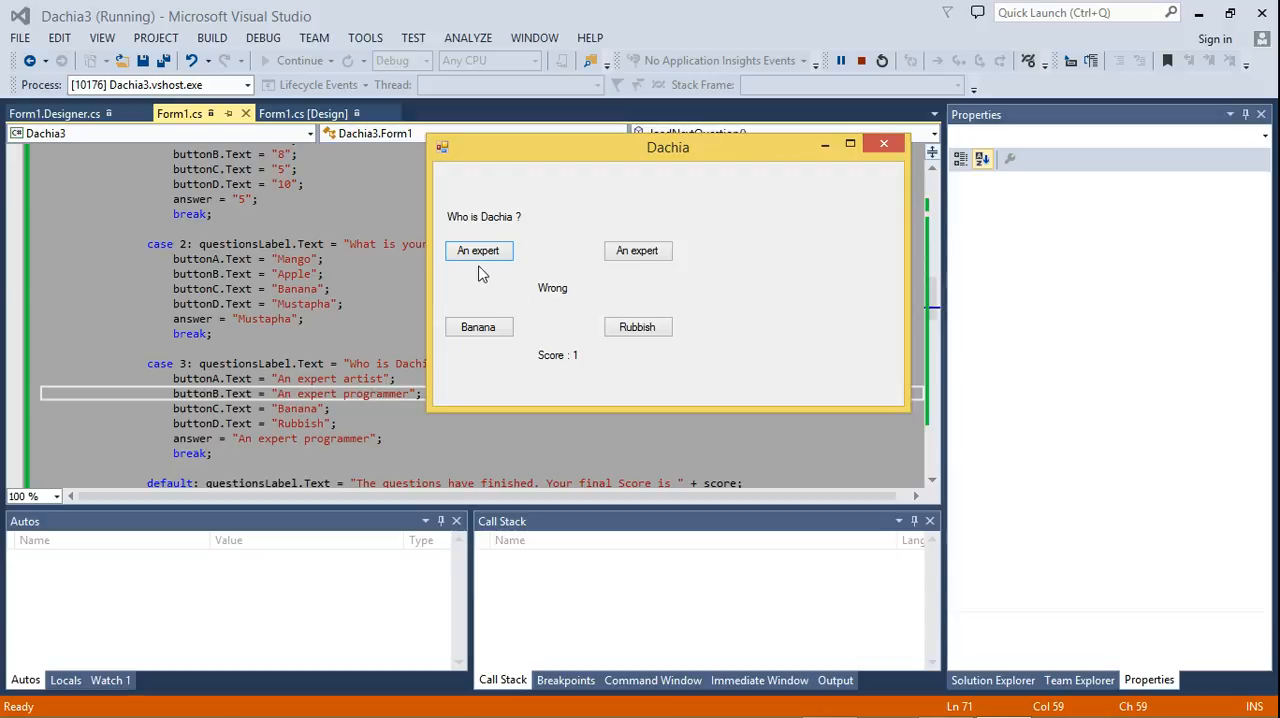
{"action": "mouse_move", "coordinate": [512, 256]}
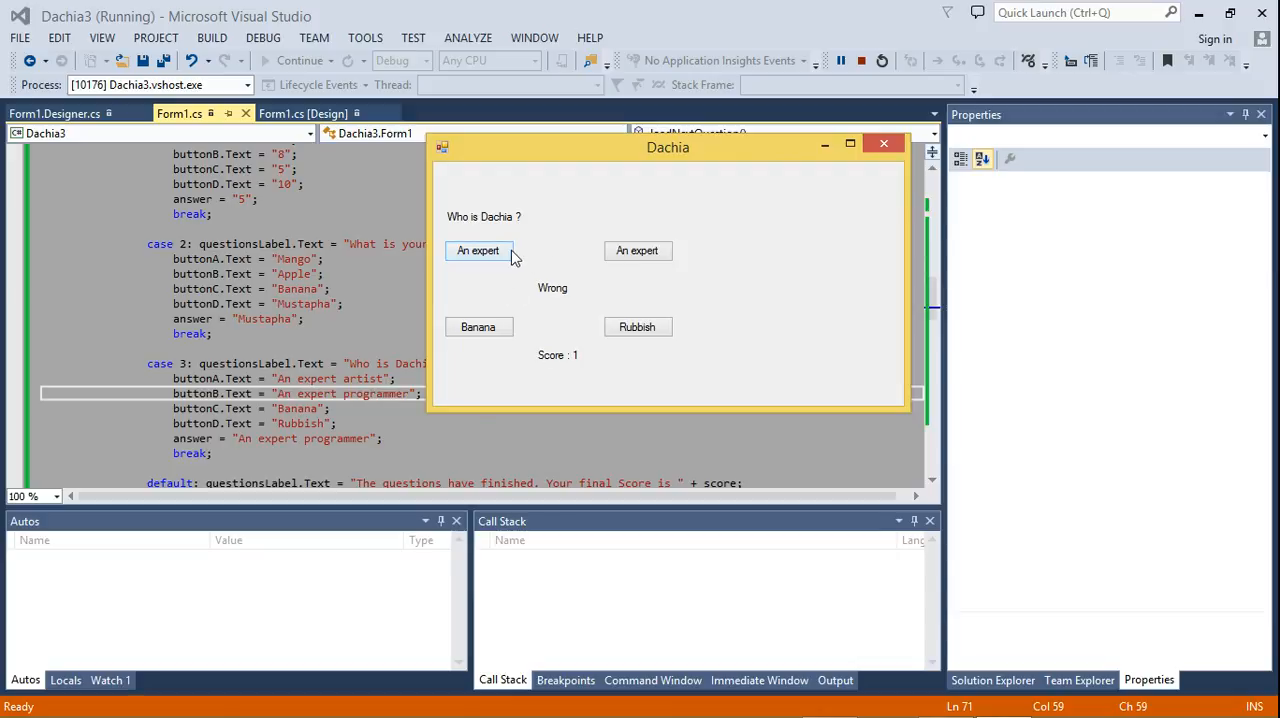
{"action": "mouse_move", "coordinate": [532, 264]}
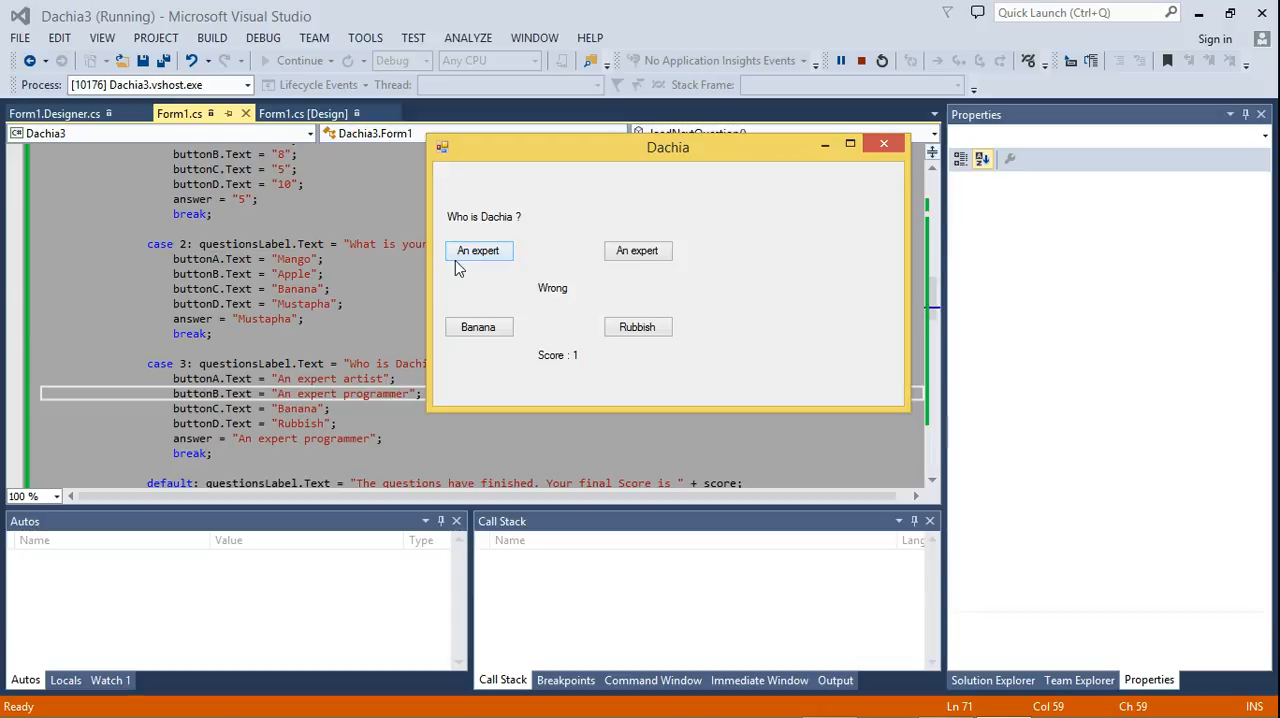
{"action": "left_click_drag", "start_coordinate": [668, 148], "coordinate": [700, 148]}
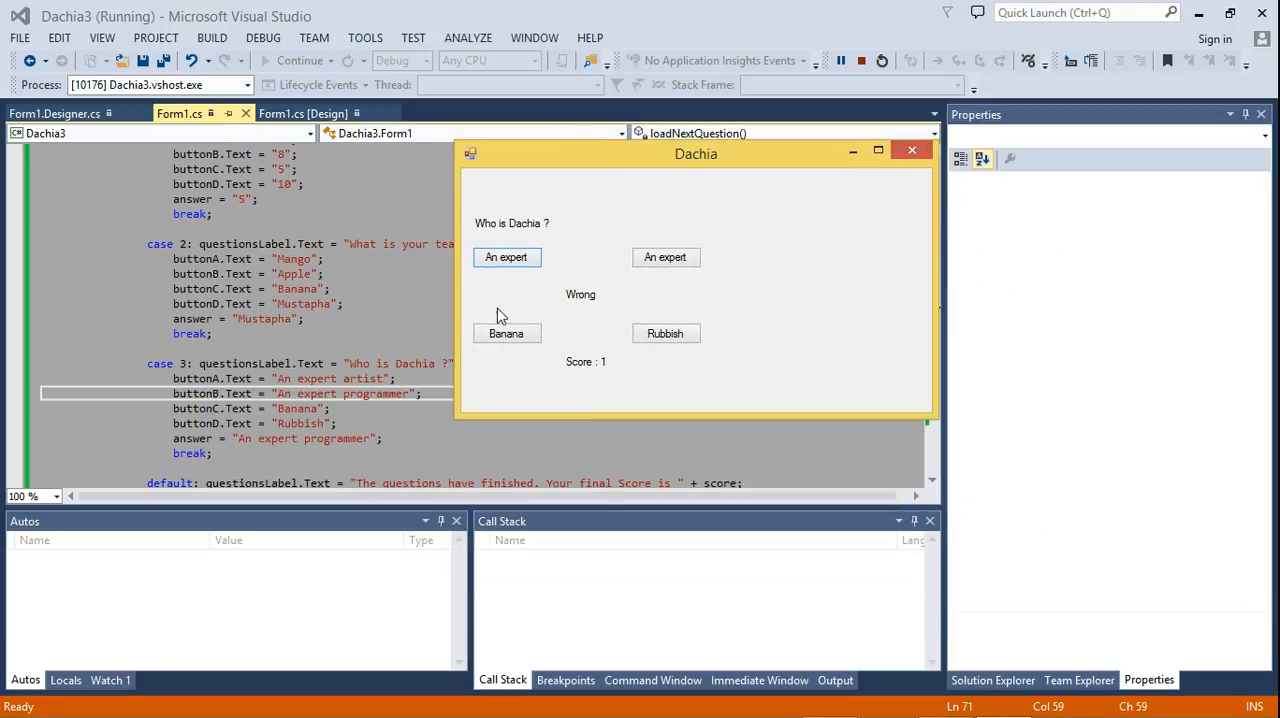
{"action": "mouse_move", "coordinate": [536, 266]}
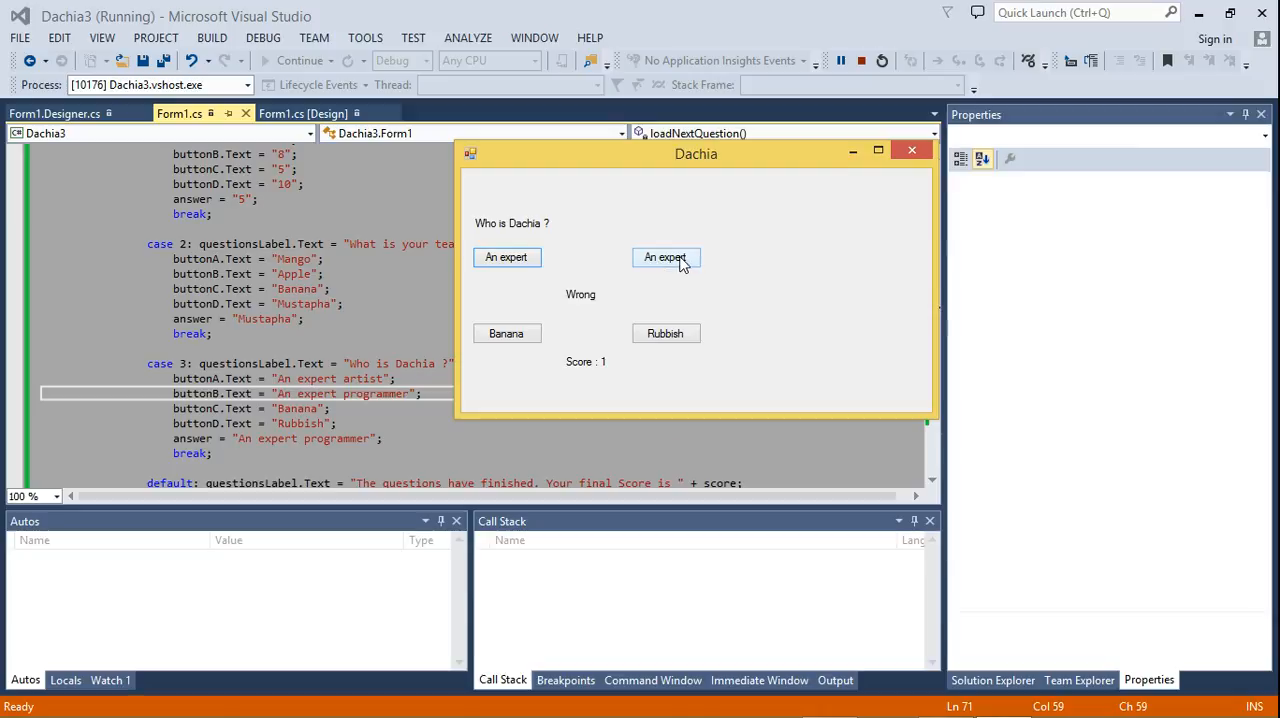
{"action": "mouse_move", "coordinate": [672, 268]}
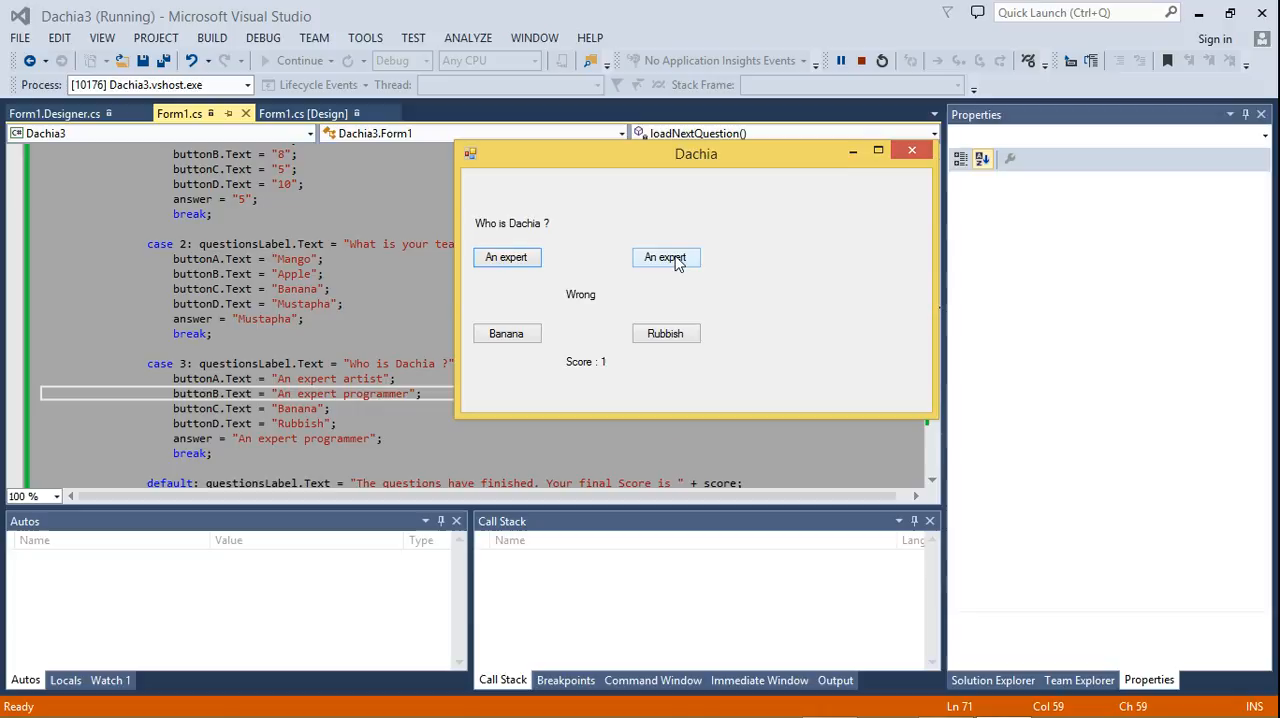
Answer 'An expert programmer' for a final score of 2, then close the running quiz
{"action": "left_click", "coordinate": [666, 256]}
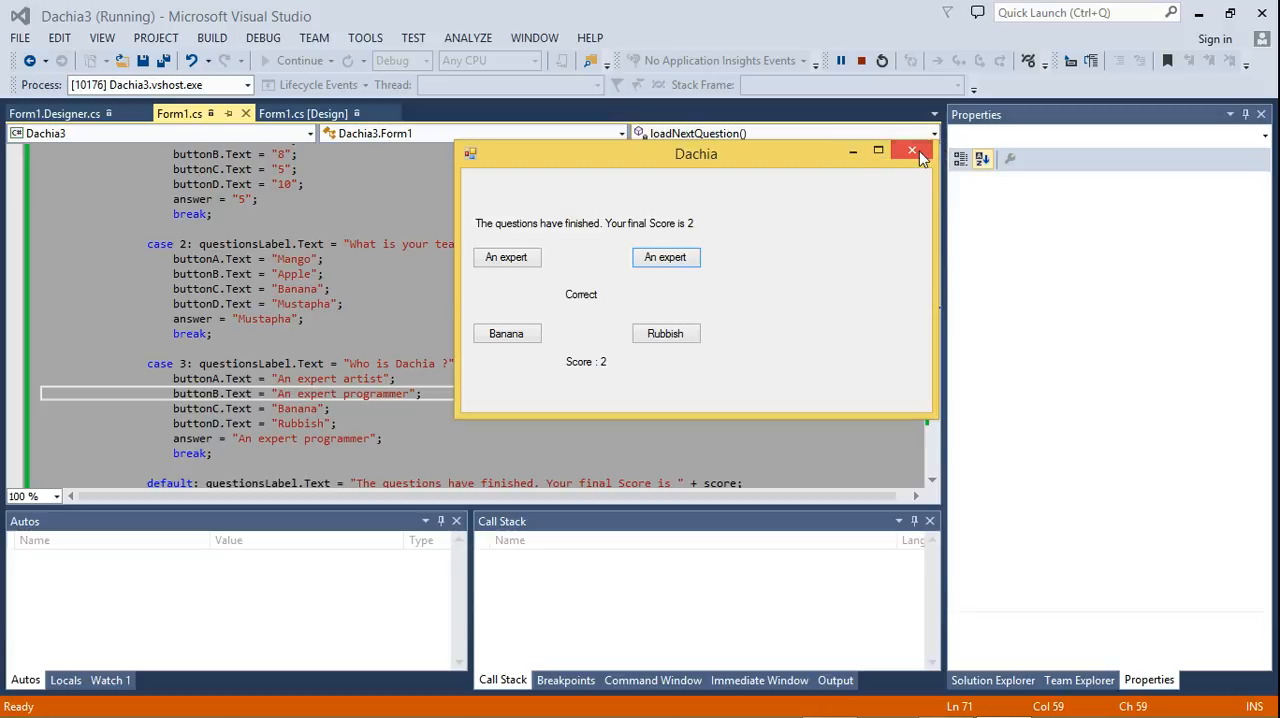
{"action": "left_click", "coordinate": [912, 150]}
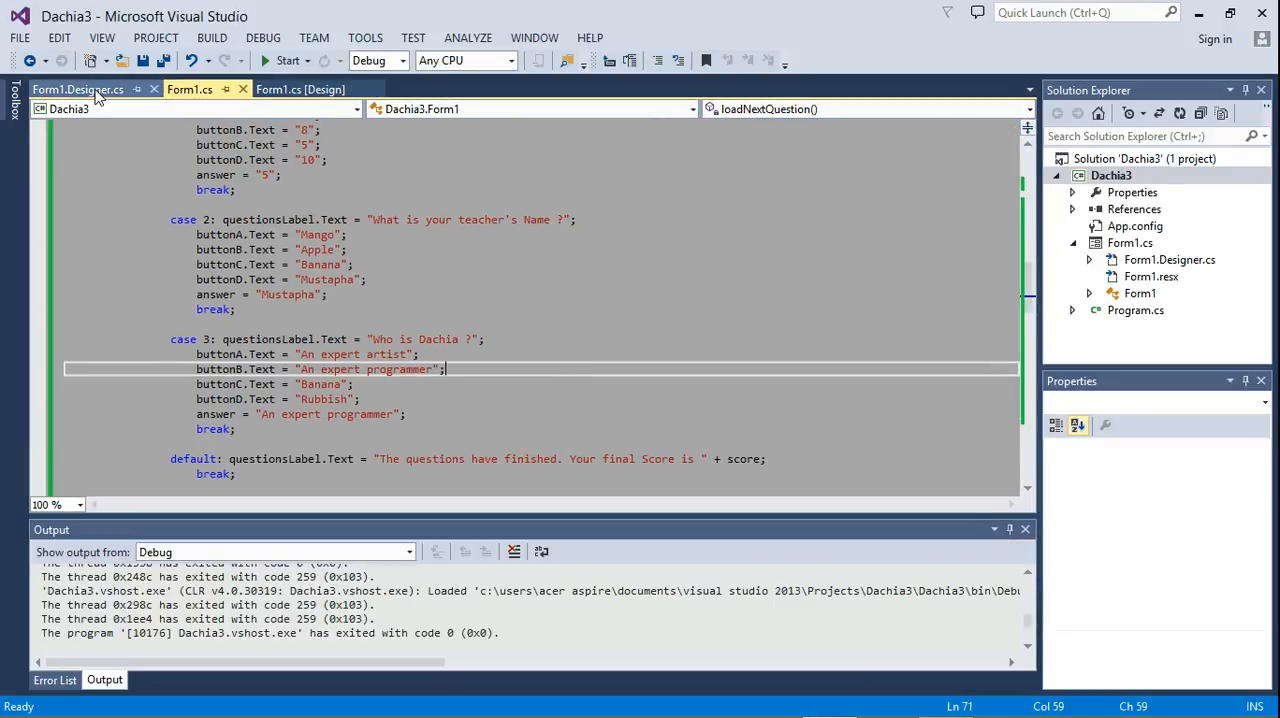
In the Form1 designer, widen the form and start lengthening answer button B
{"action": "left_click", "coordinate": [296, 88]}
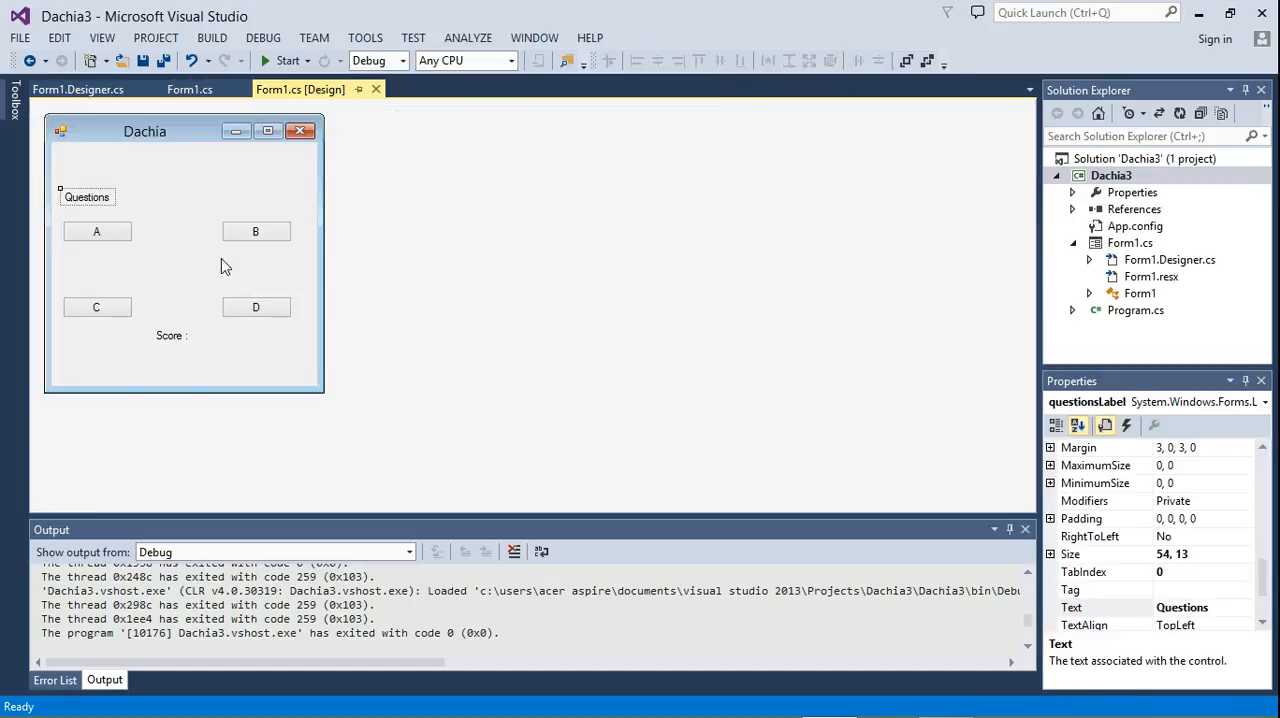
{"action": "left_click", "coordinate": [96, 232]}
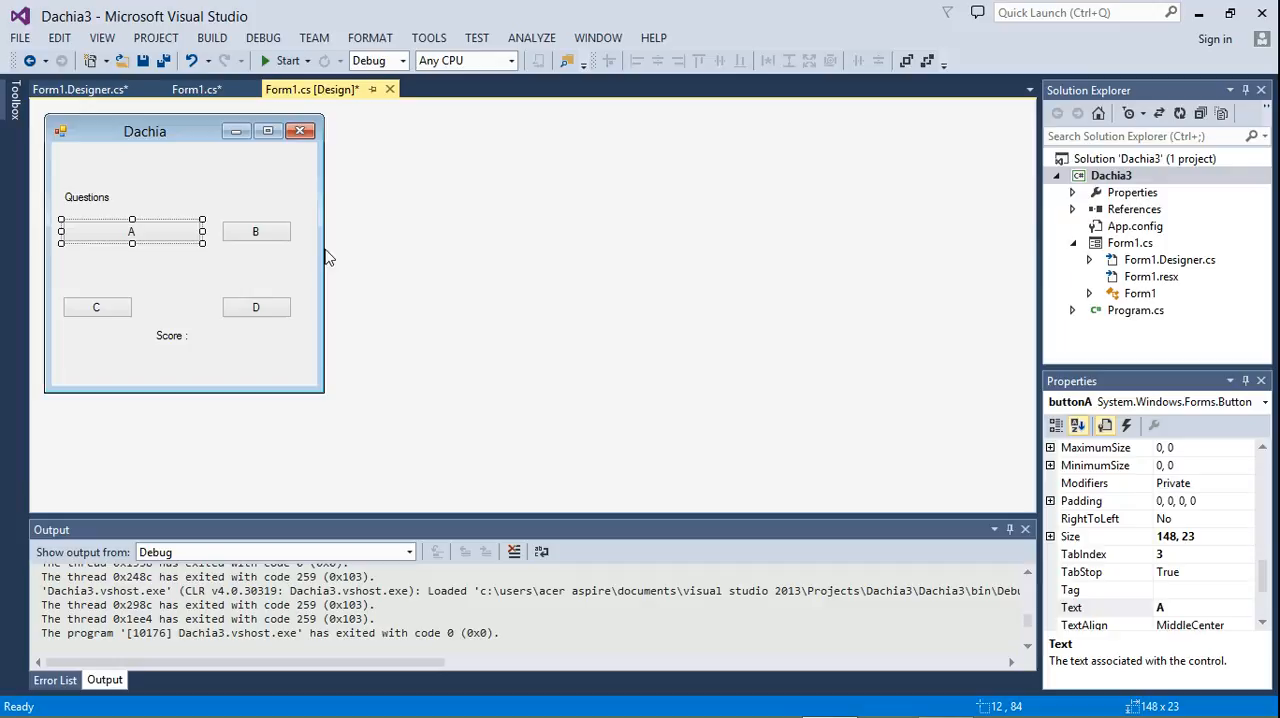
{"action": "left_click", "coordinate": [256, 232]}
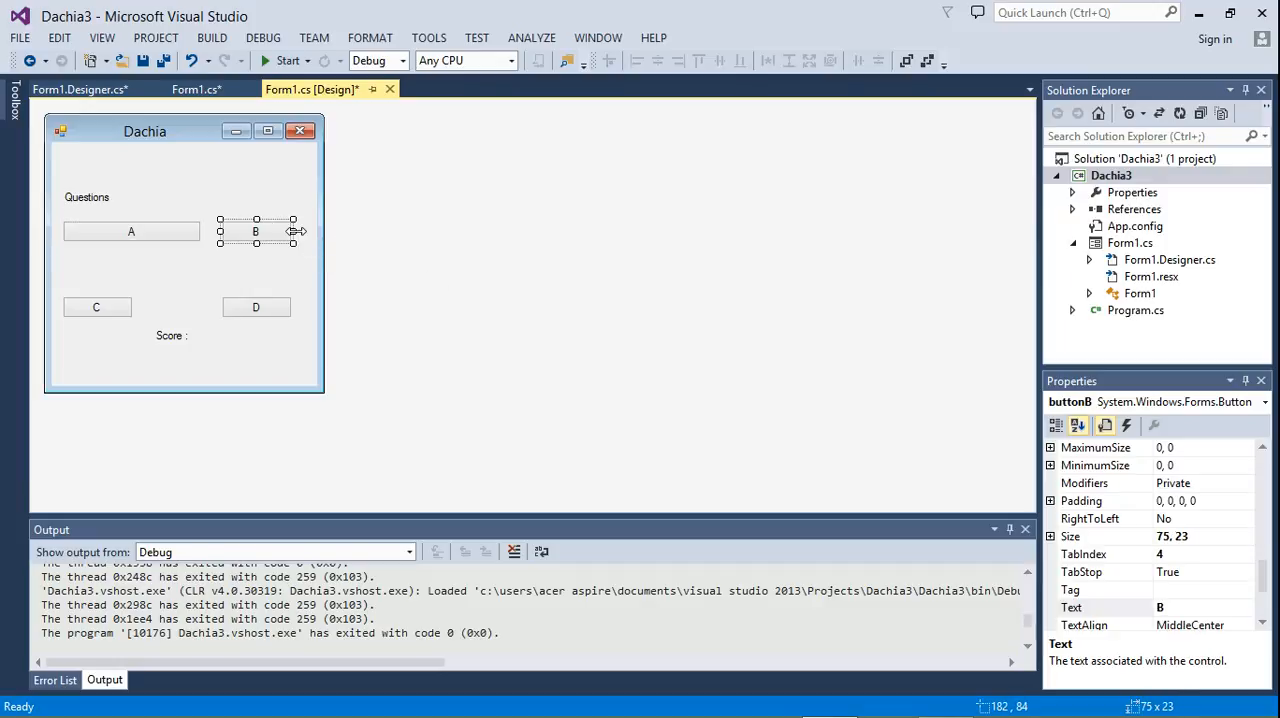
{"action": "left_click_drag", "start_coordinate": [292, 232], "coordinate": [336, 232]}
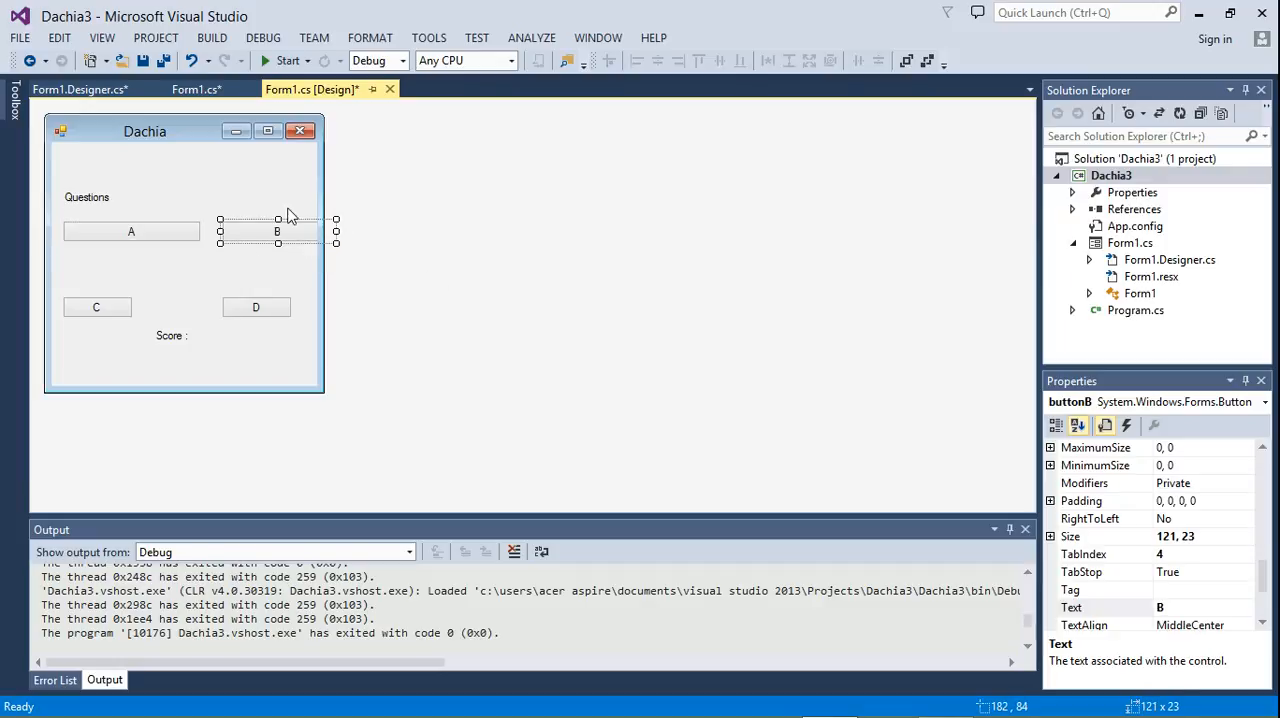
{"action": "mouse_move", "coordinate": [276, 372]}
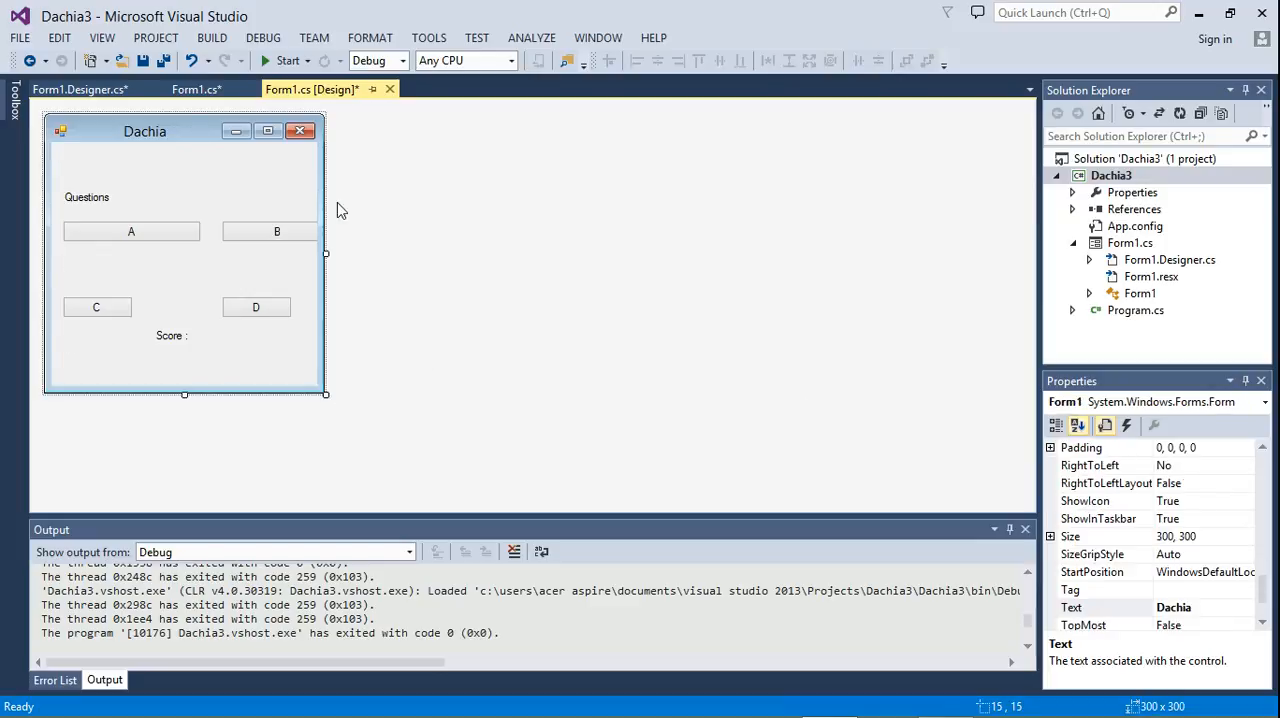
{"action": "mouse_move", "coordinate": [324, 252]}
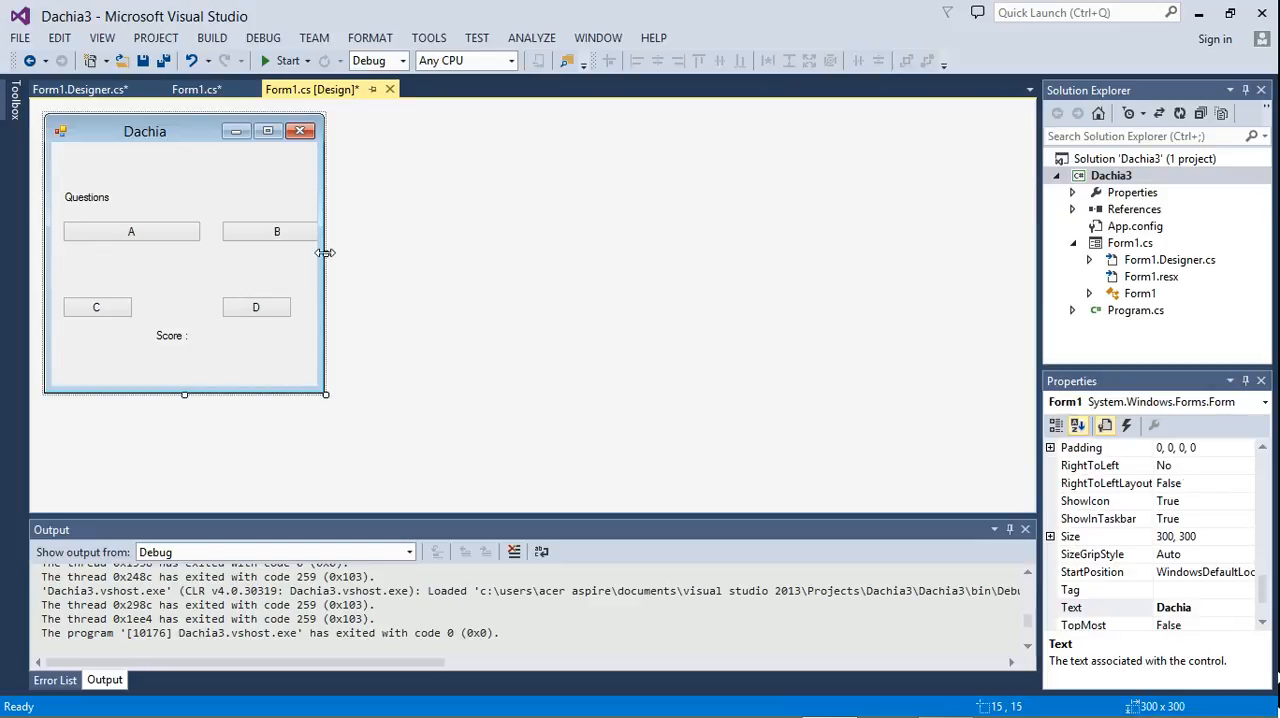
{"action": "left_click_drag", "start_coordinate": [324, 252], "coordinate": [456, 252]}
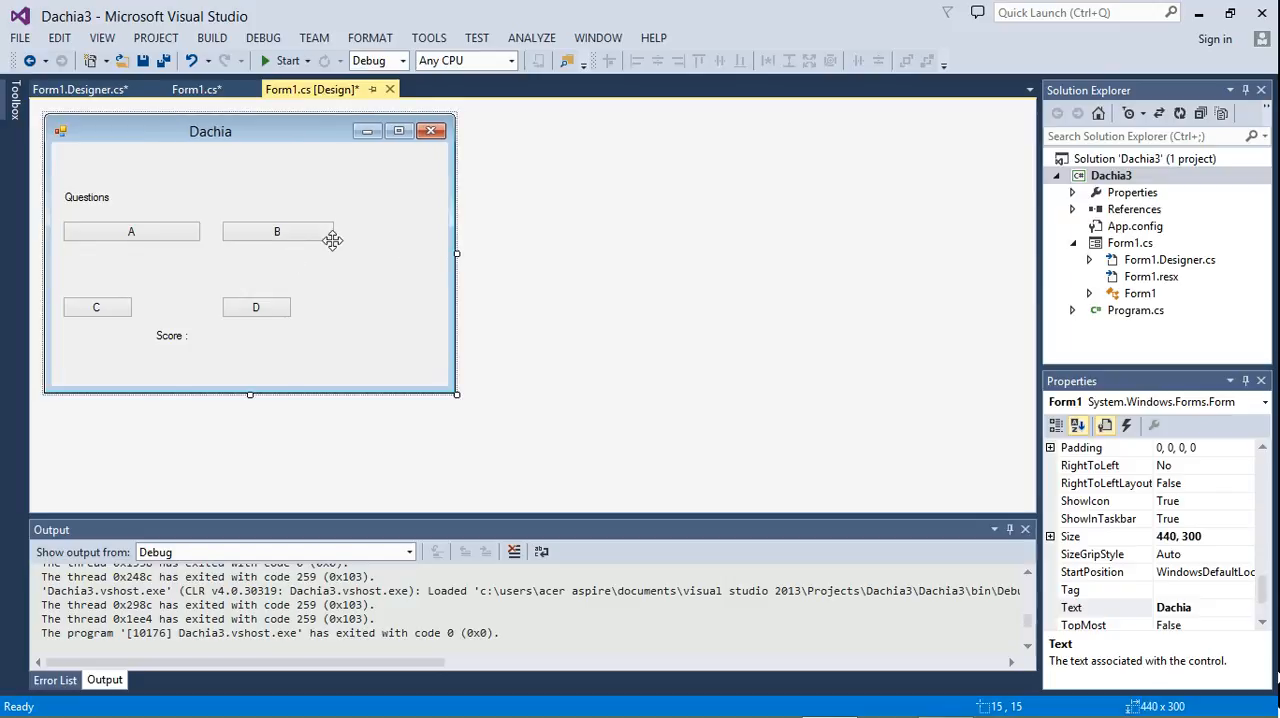
{"action": "left_click", "coordinate": [276, 232]}
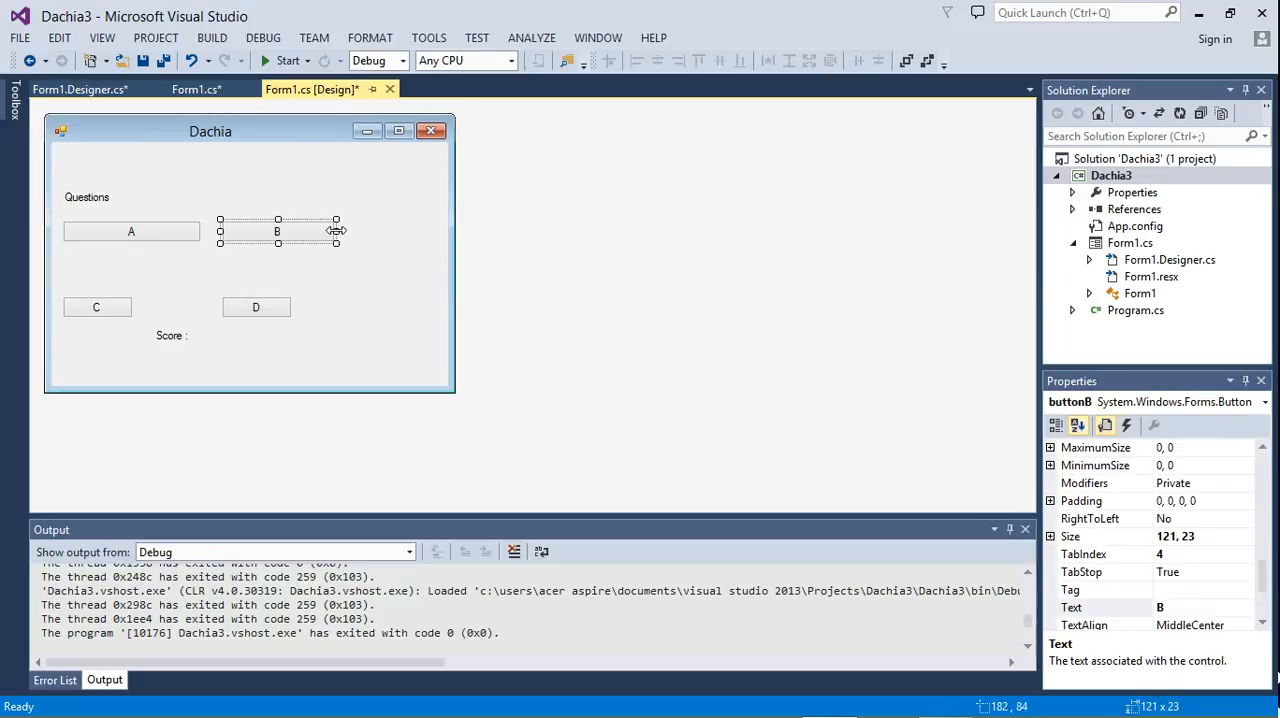
{"action": "left_click_drag", "start_coordinate": [336, 232], "coordinate": [368, 232]}
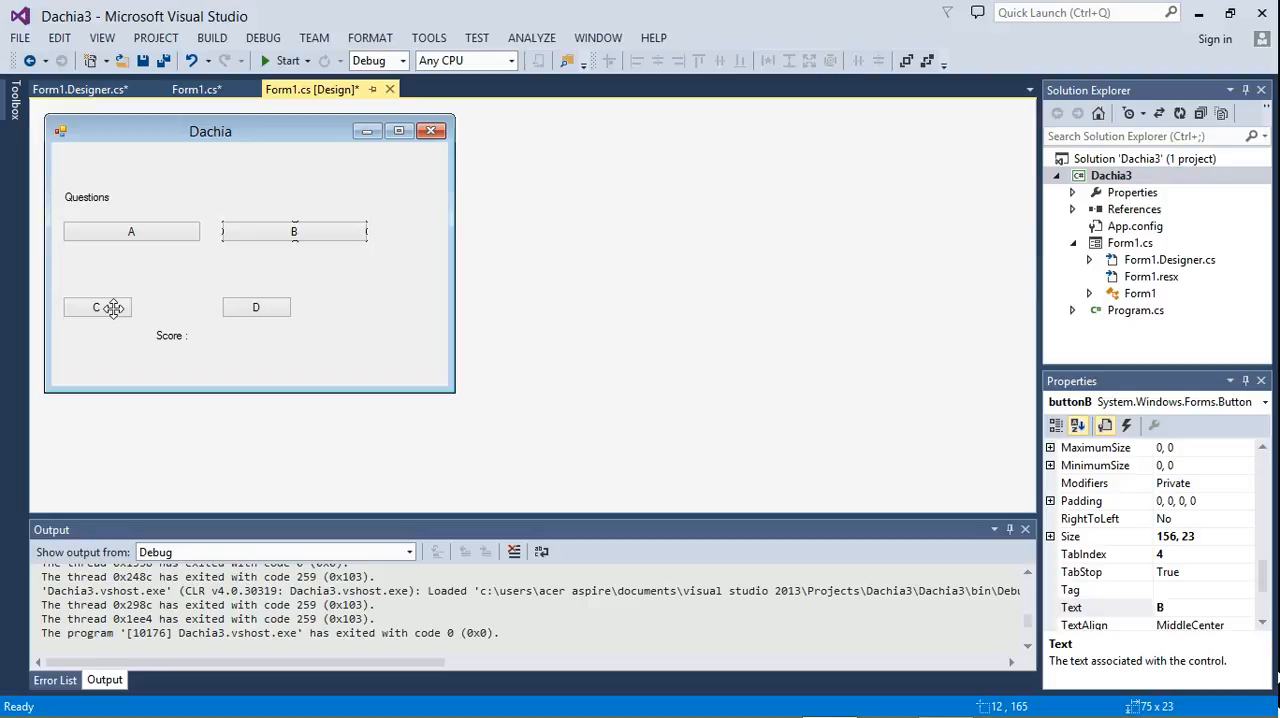
Stretch buttons B and C toward the form's right edge and run the quiz again
{"action": "left_click", "coordinate": [96, 308]}
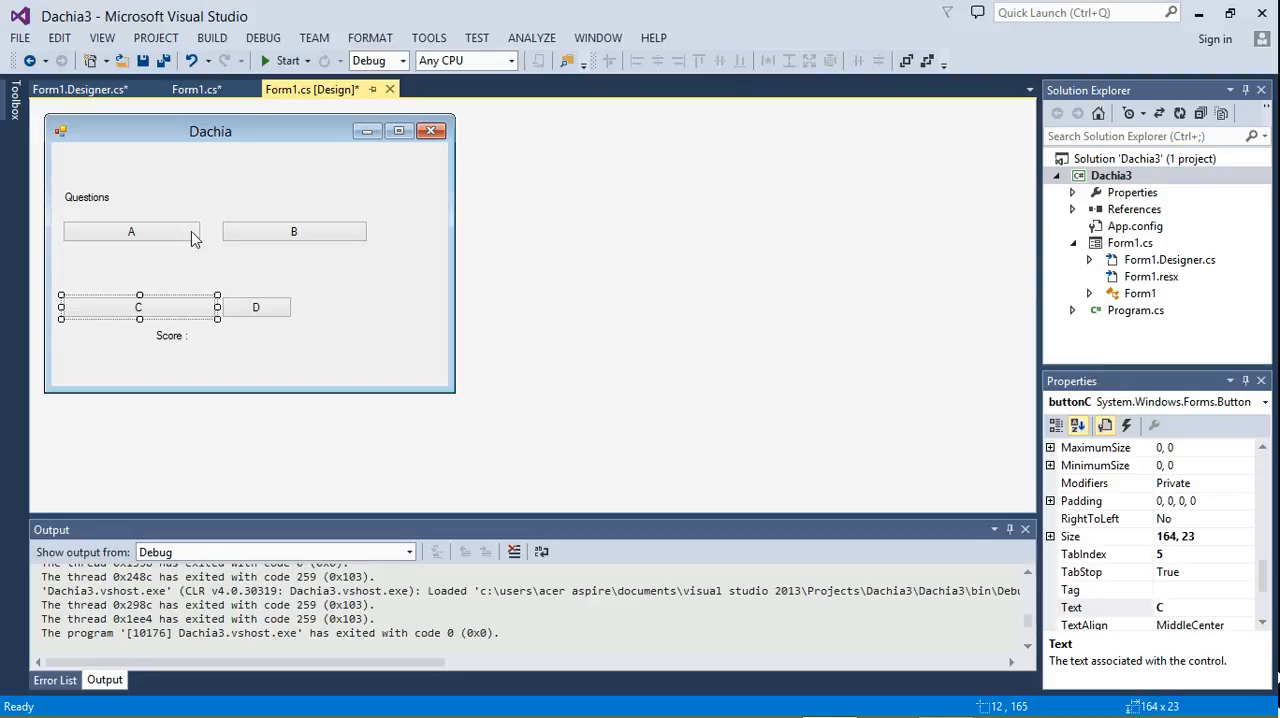
{"action": "left_click", "coordinate": [292, 232]}
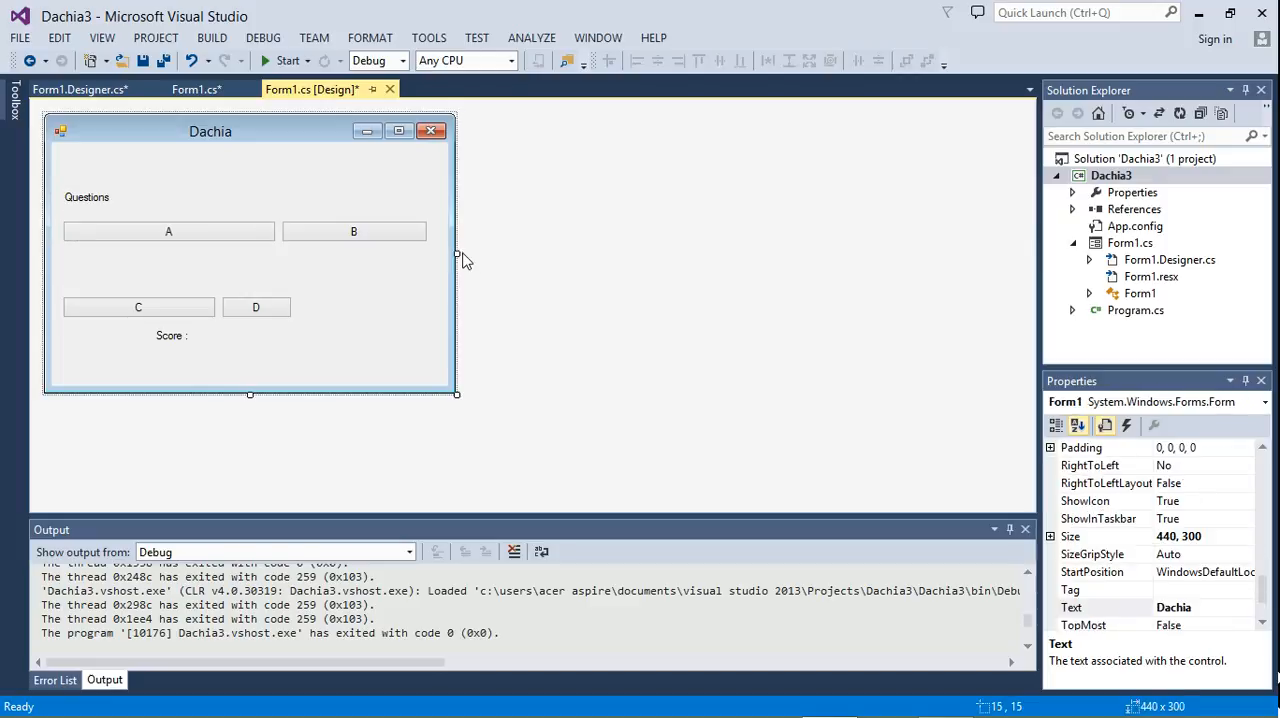
{"action": "left_click", "coordinate": [352, 232]}
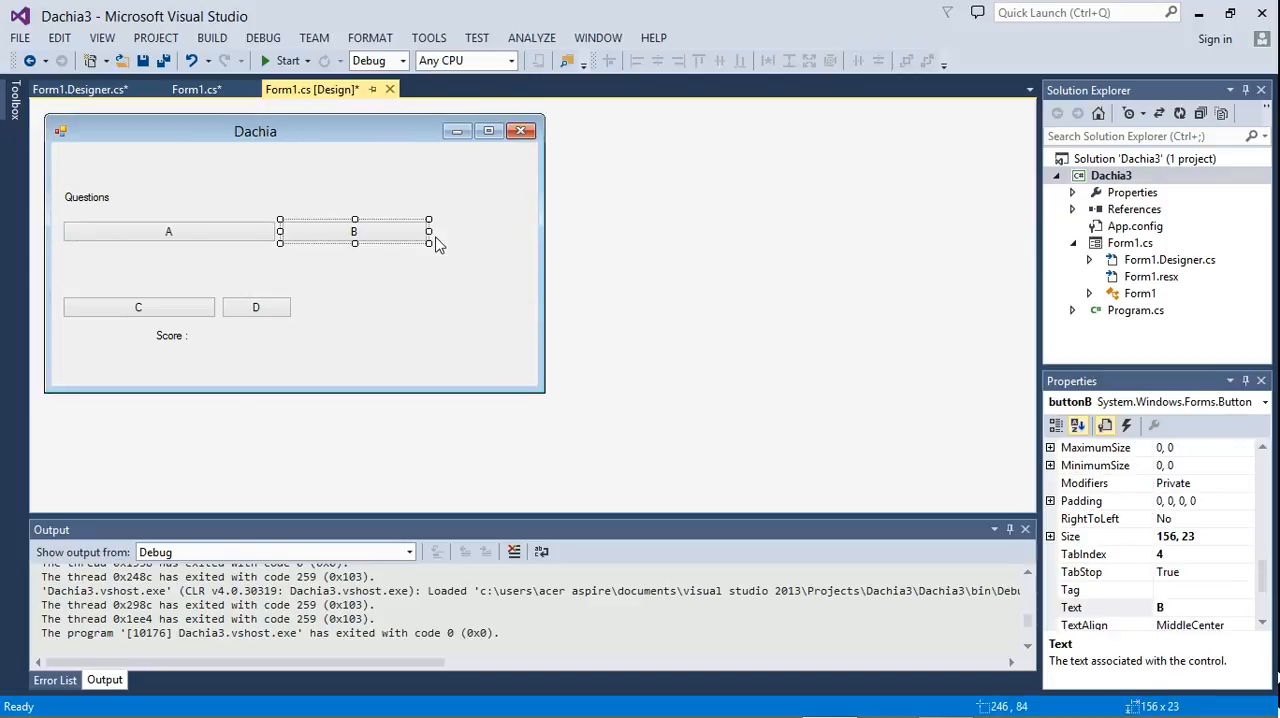
{"action": "left_click_drag", "start_coordinate": [428, 232], "coordinate": [514, 232]}
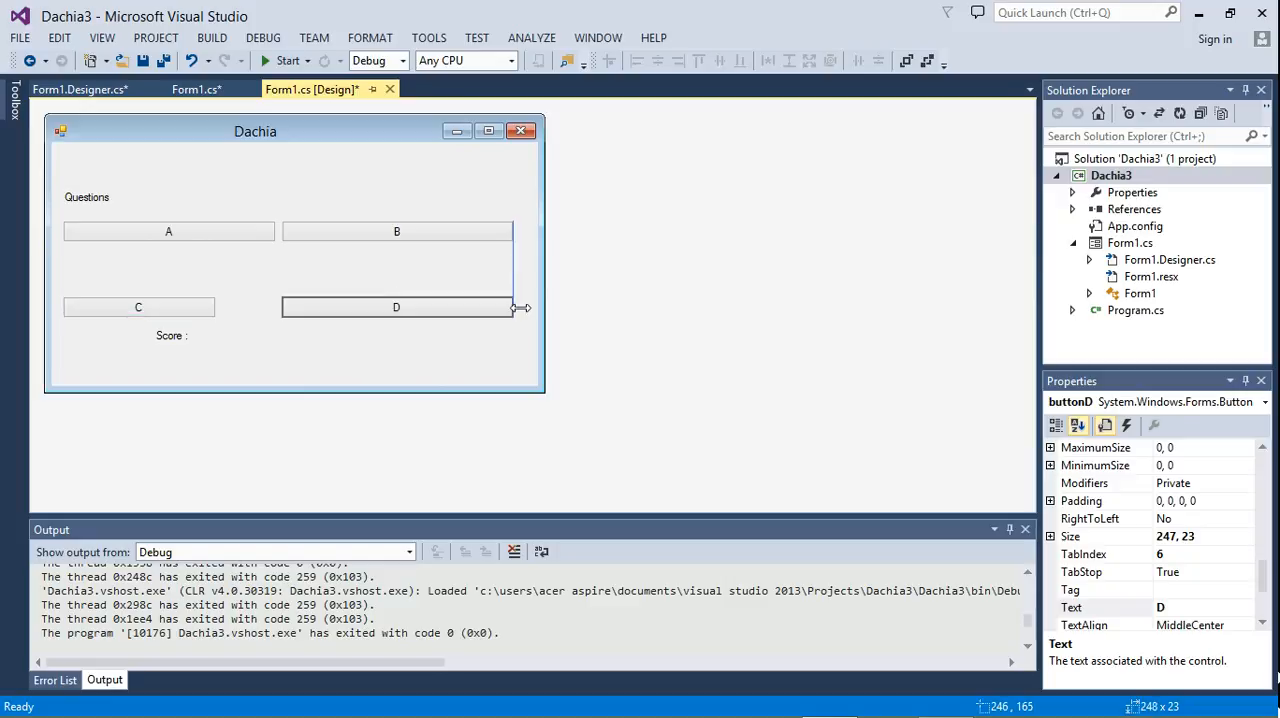
{"action": "left_click", "coordinate": [138, 308]}
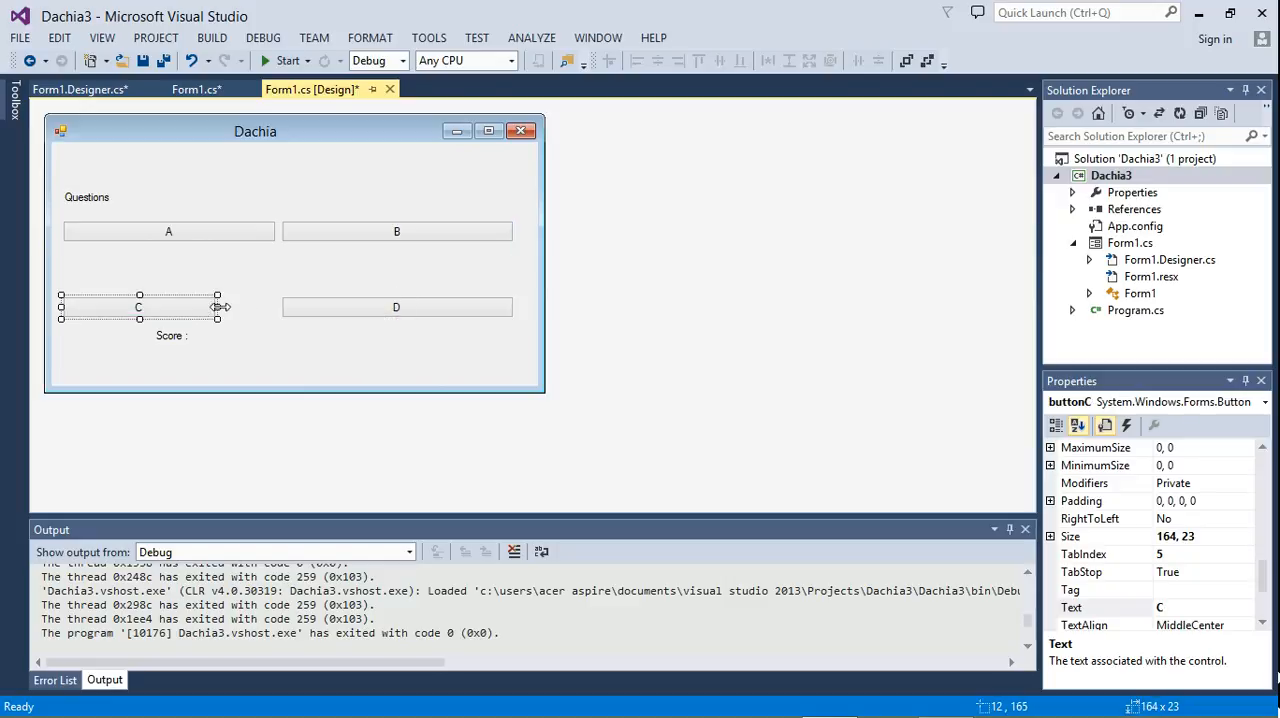
{"action": "left_click_drag", "start_coordinate": [216, 308], "coordinate": [276, 308]}
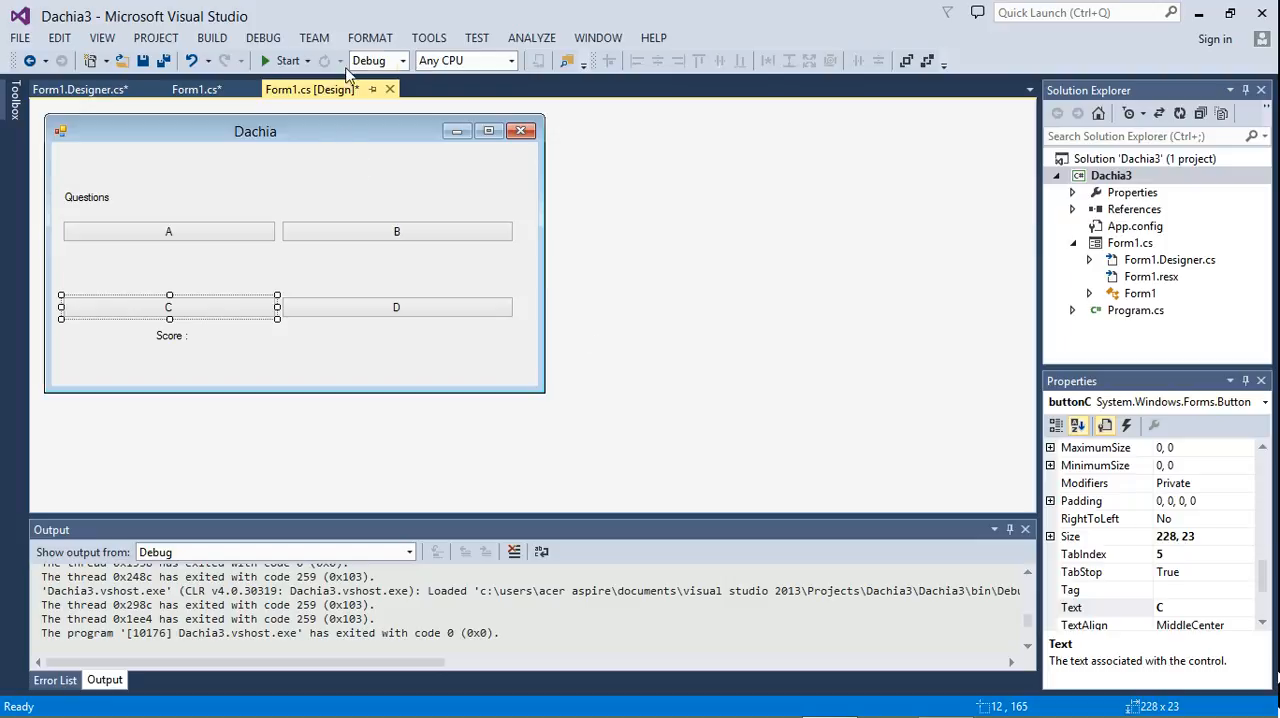
{"action": "left_click", "coordinate": [288, 60]}
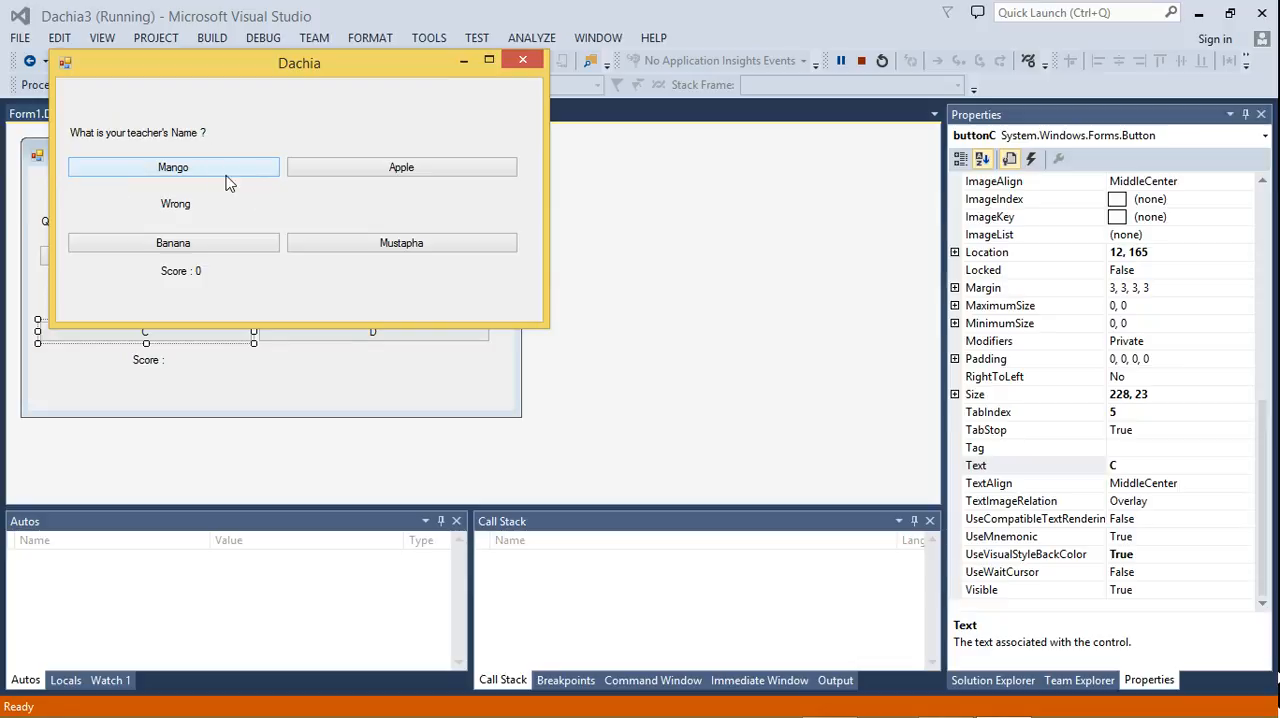
Answer Mango and An expert artist, reaching 'Your final Score is 0'
{"action": "left_click", "coordinate": [172, 168]}
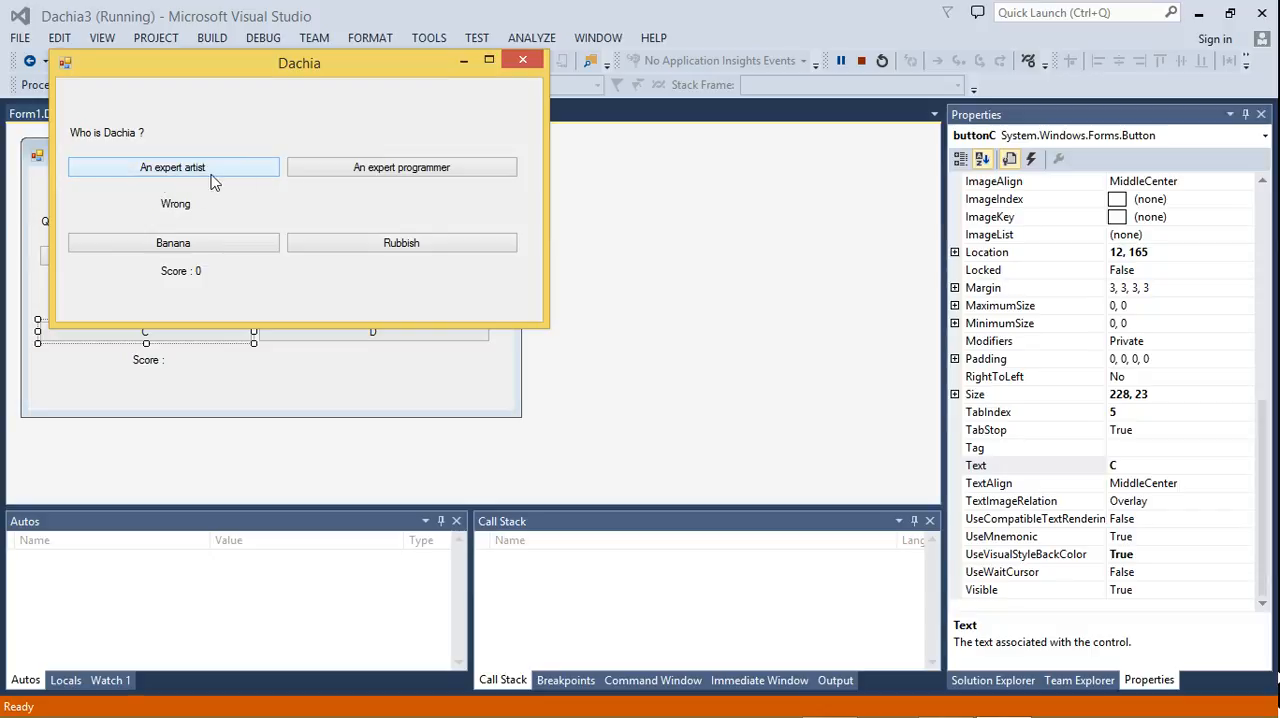
{"action": "mouse_move", "coordinate": [418, 236]}
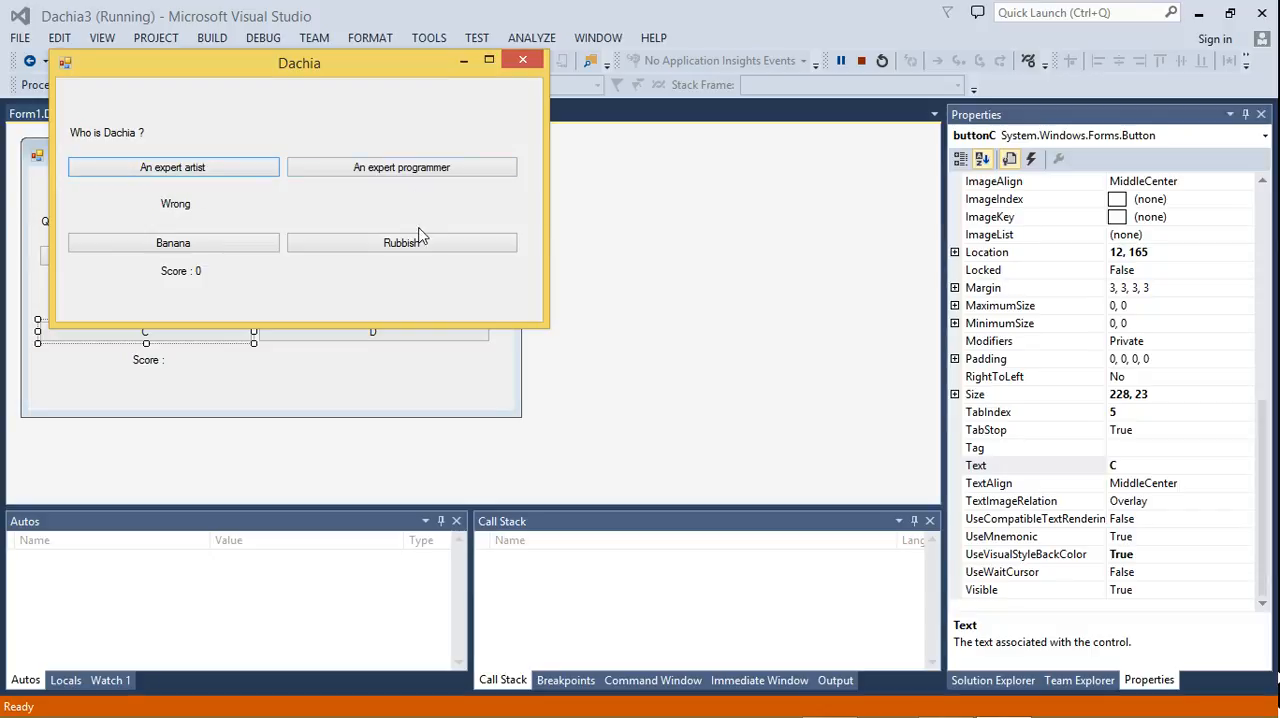
{"action": "mouse_move", "coordinate": [222, 270]}
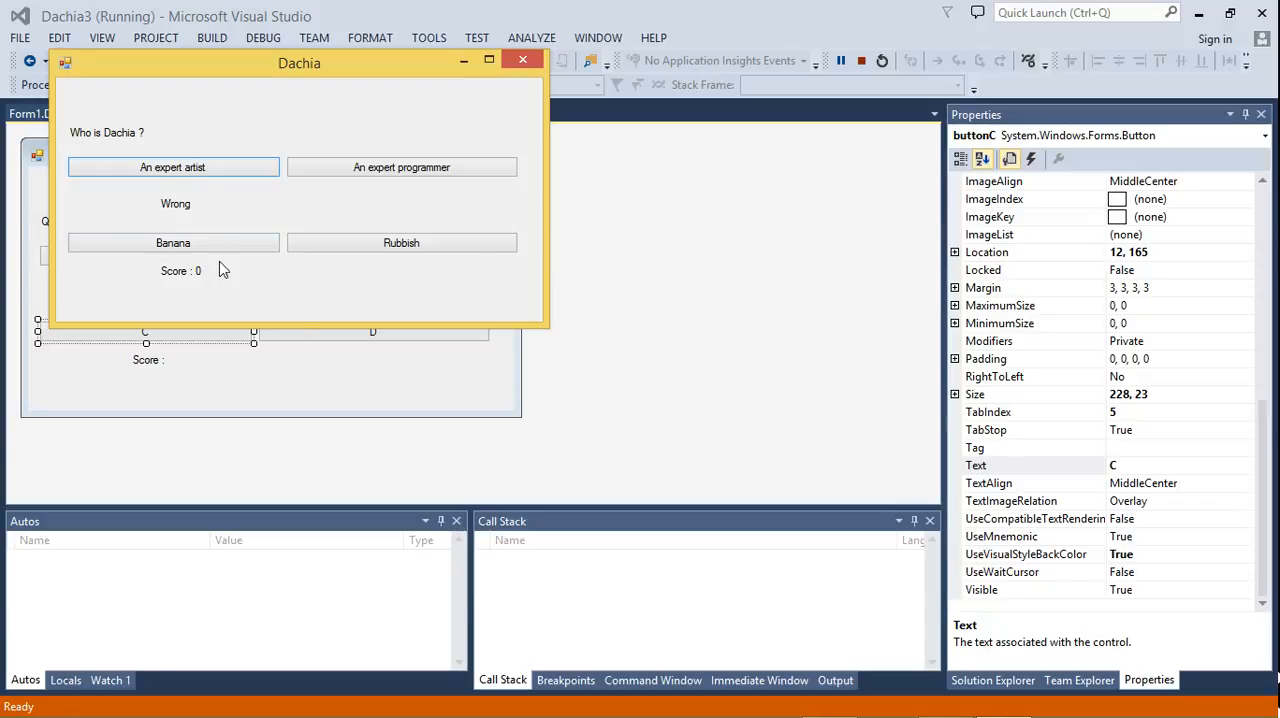
{"action": "mouse_move", "coordinate": [340, 200]}
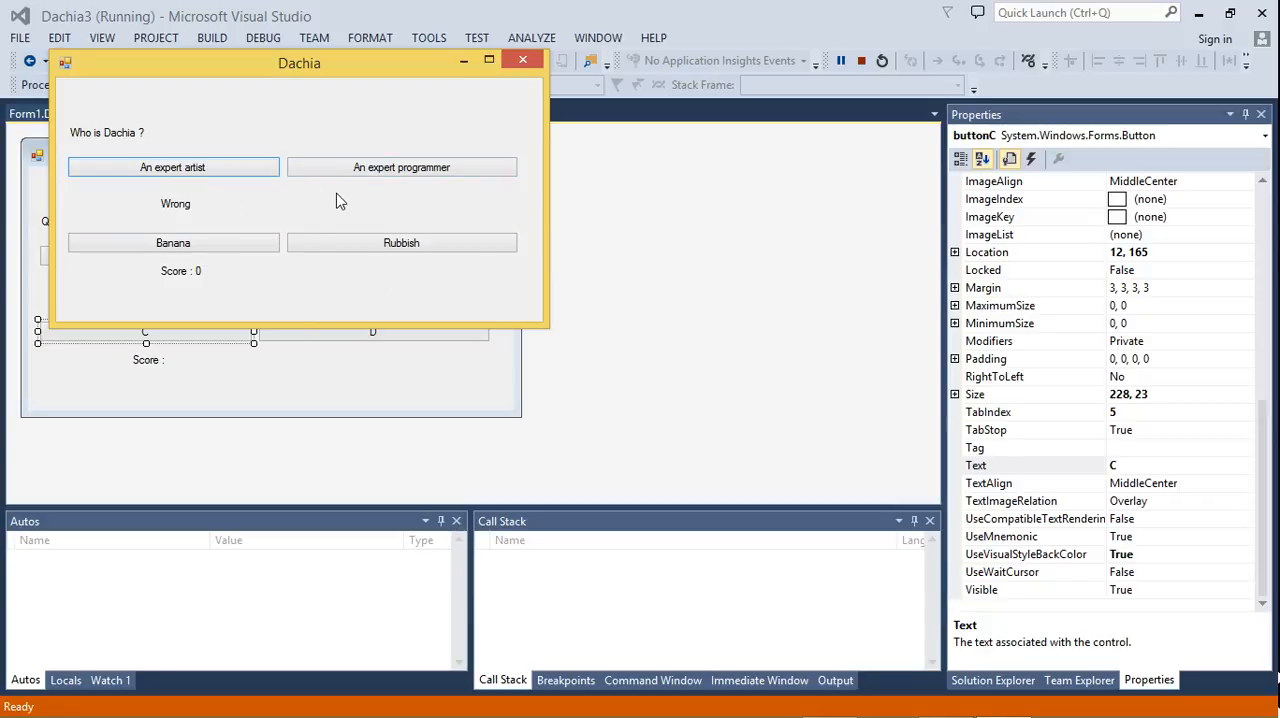
{"action": "mouse_move", "coordinate": [192, 370]}
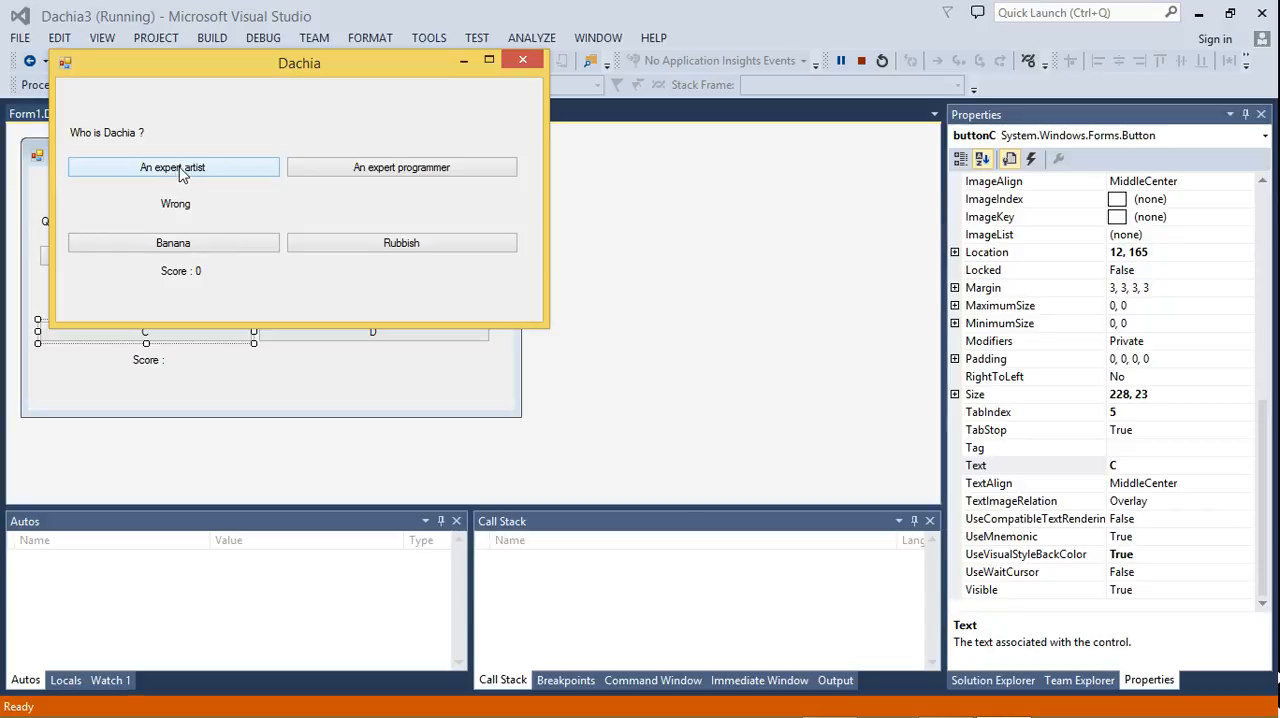
{"action": "left_click", "coordinate": [172, 168]}
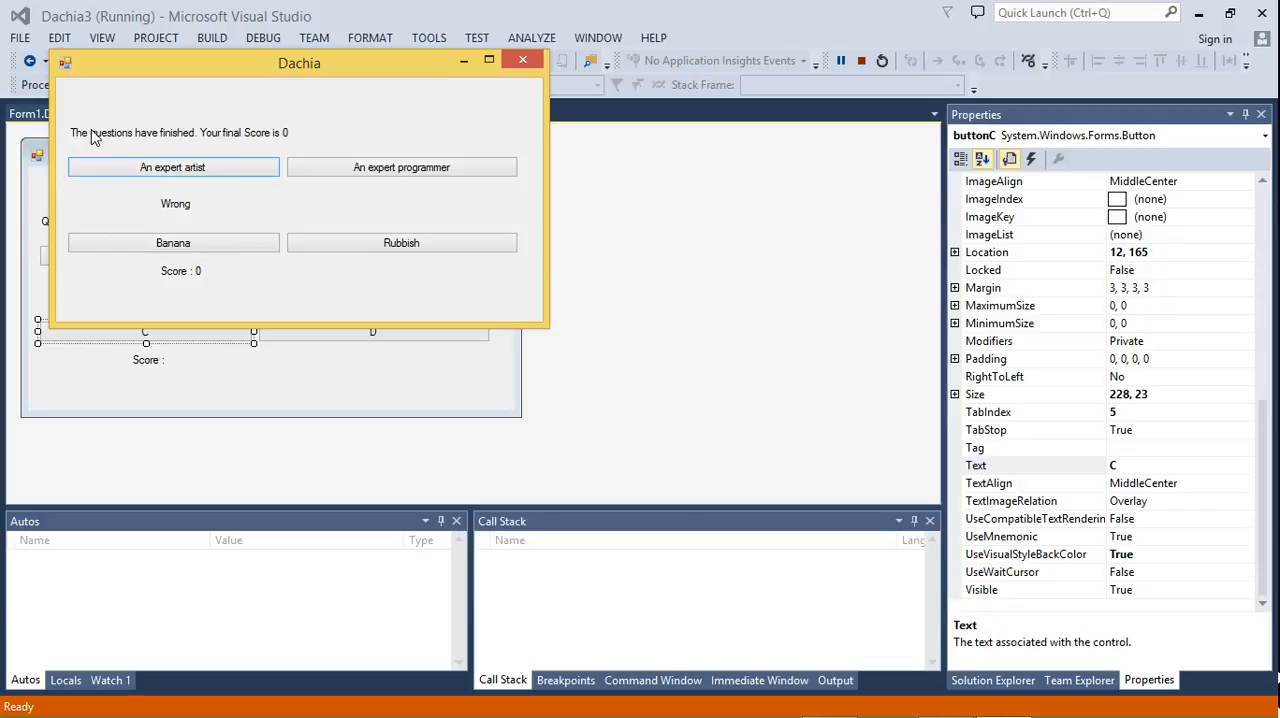
{"action": "mouse_move", "coordinate": [286, 254]}
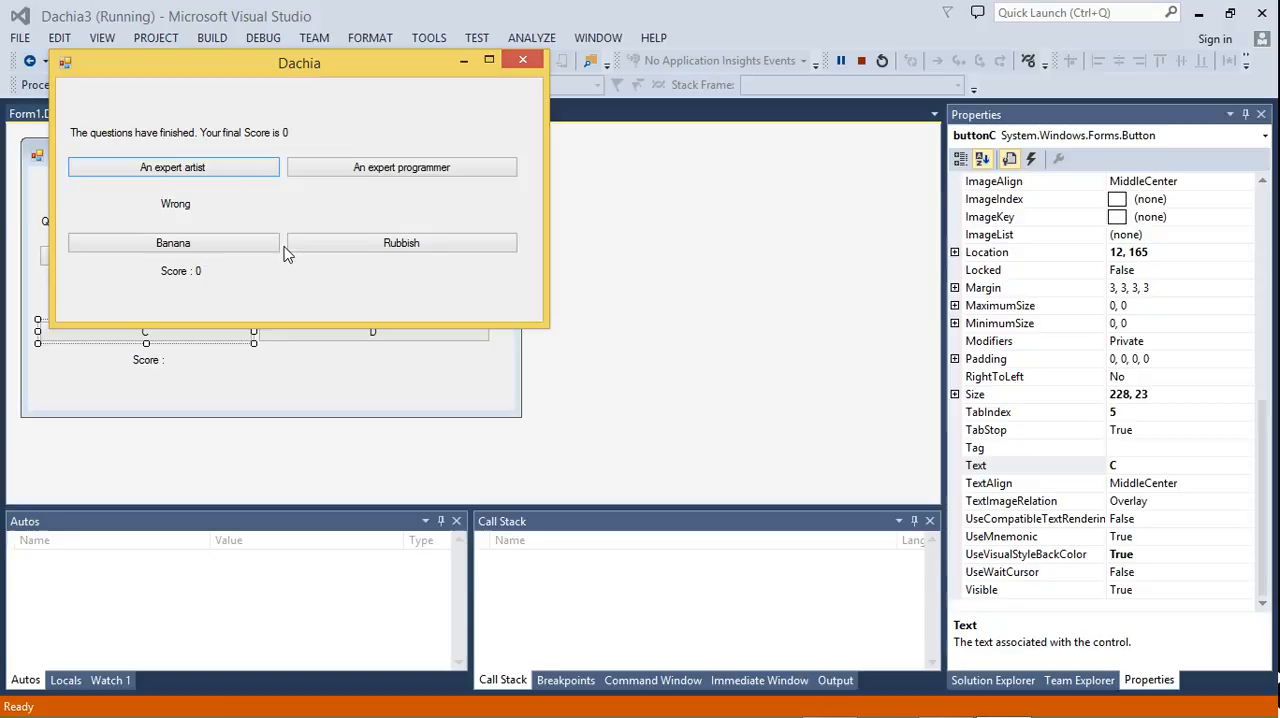
{"action": "mouse_move", "coordinate": [350, 76]}
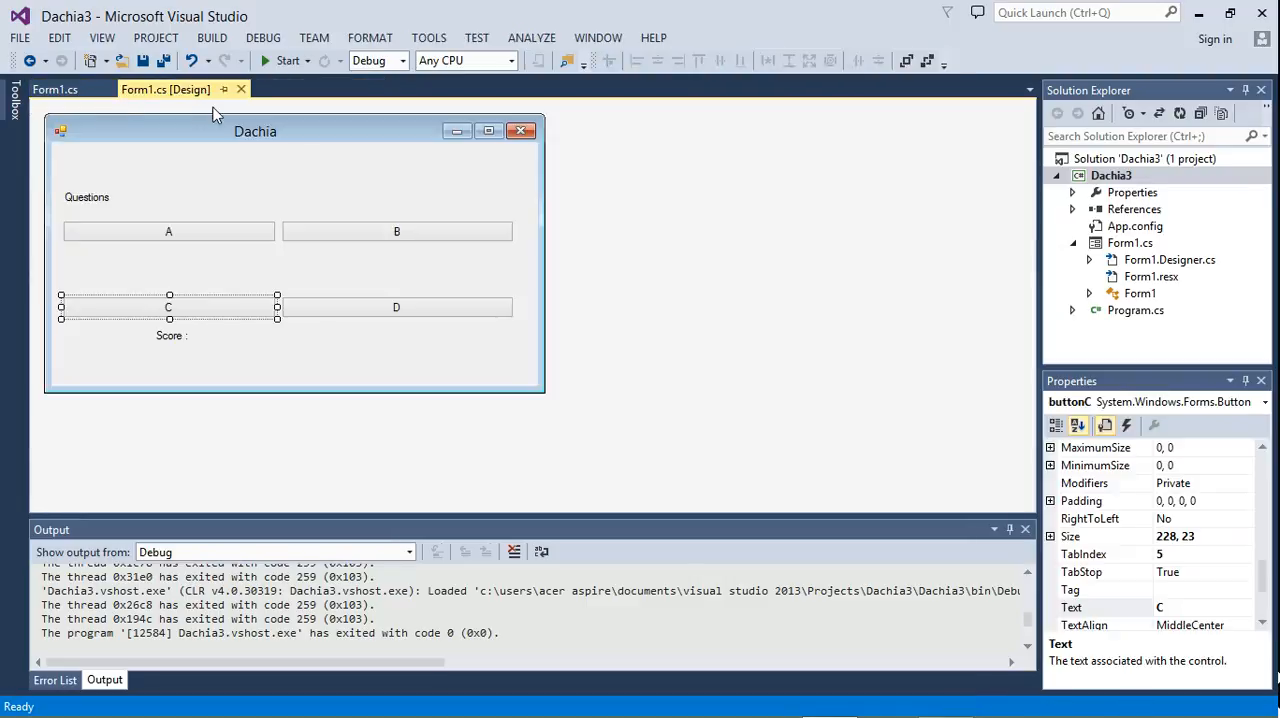
Close the finished quiz and return to the Form1.cs tab
{"action": "left_click", "coordinate": [56, 90]}
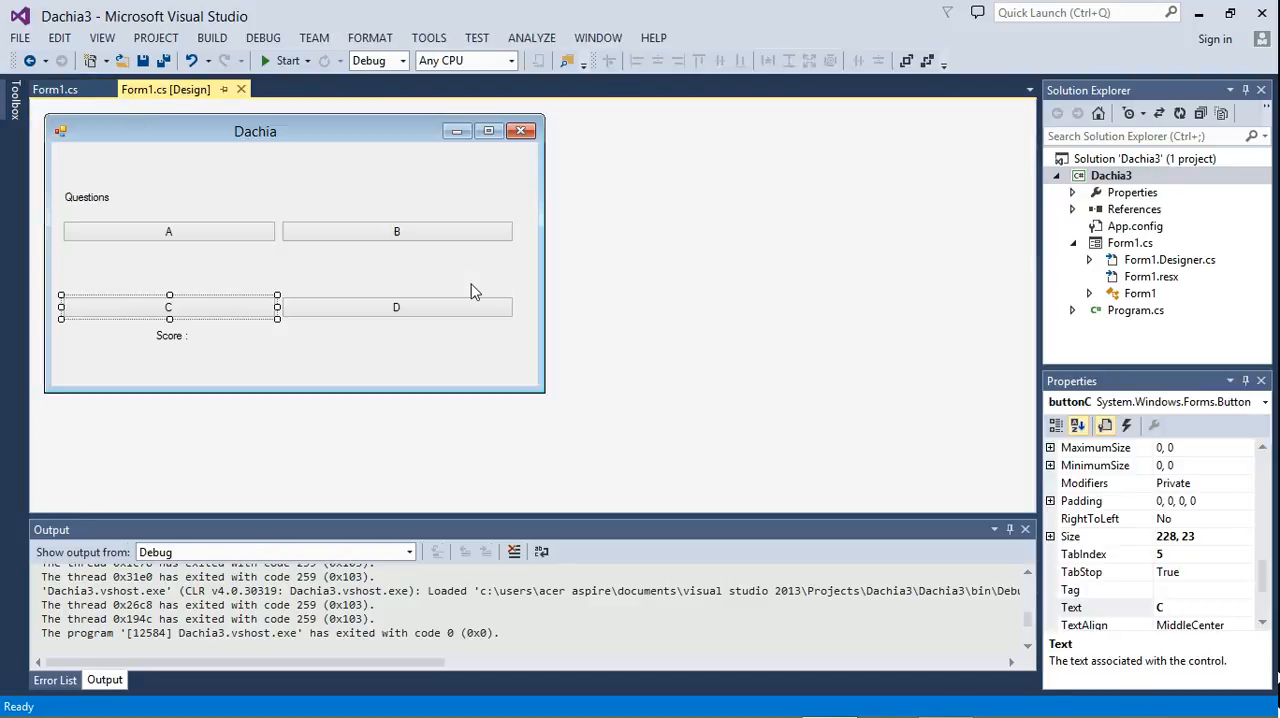
{"action": "mouse_move", "coordinate": [150, 130]}
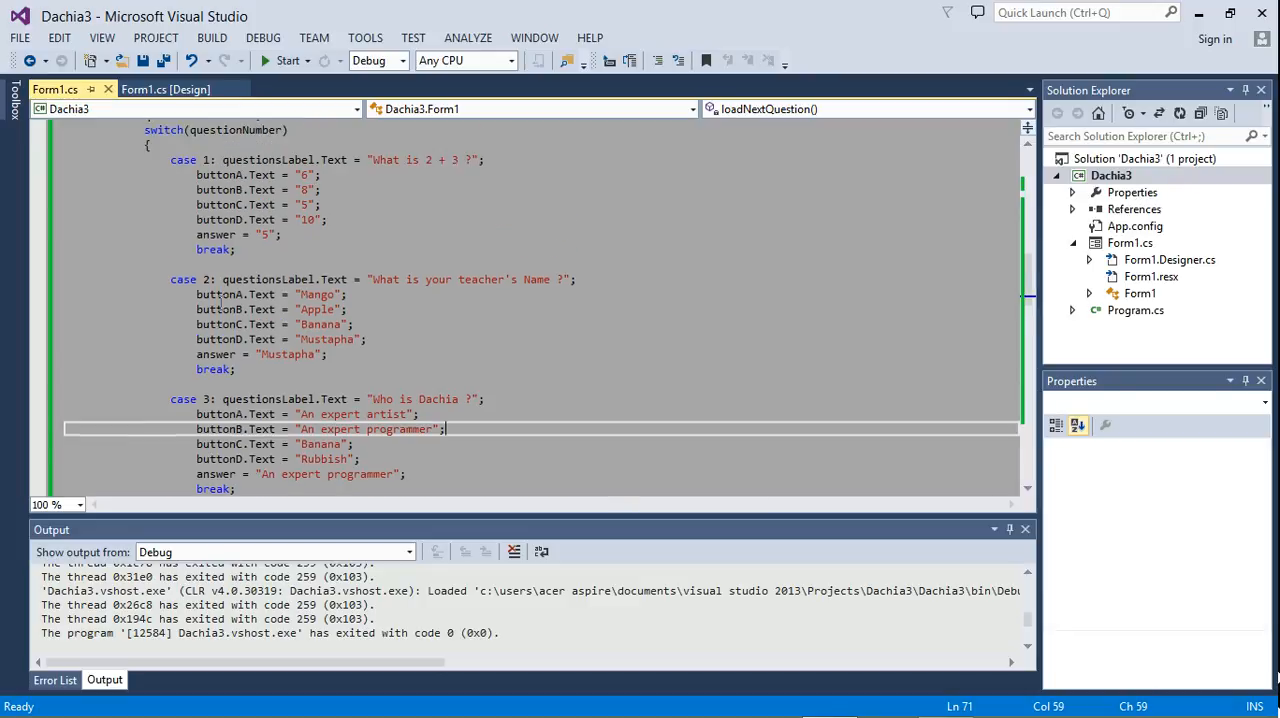
{"action": "scroll", "scroll_direction": "down", "scroll_amount": 3}
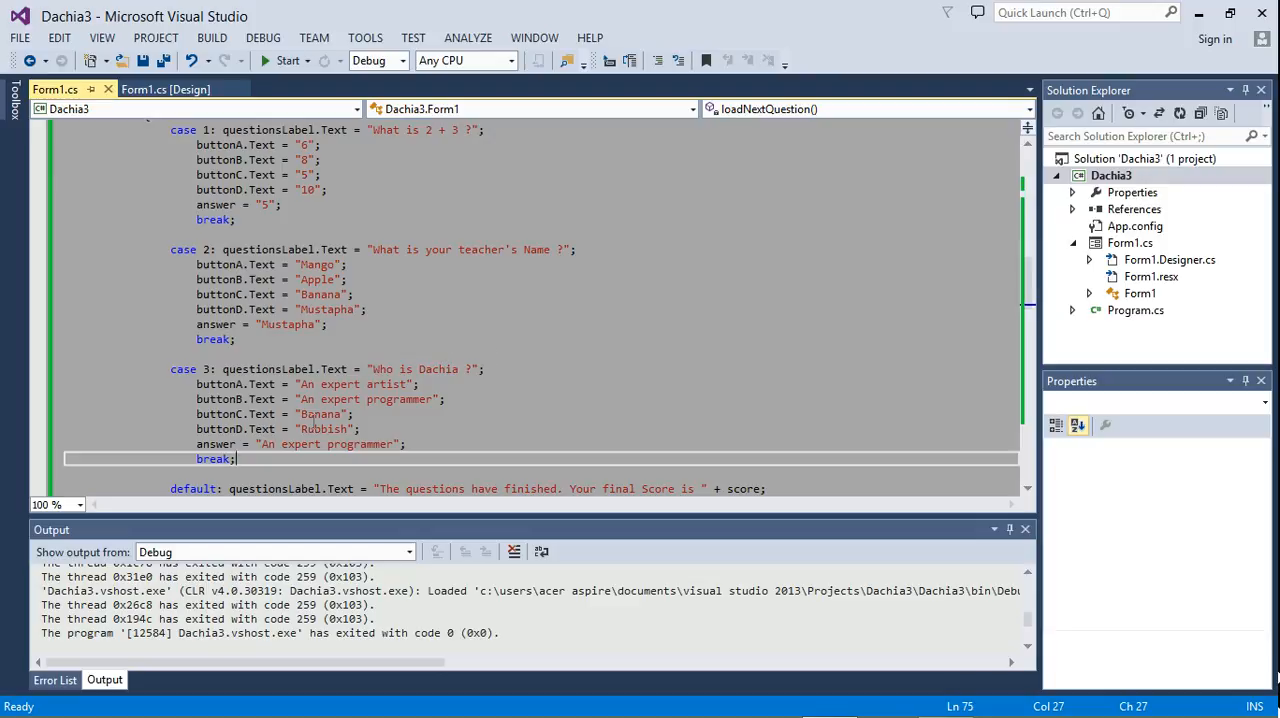
{"action": "mouse_move", "coordinate": [216, 444]}
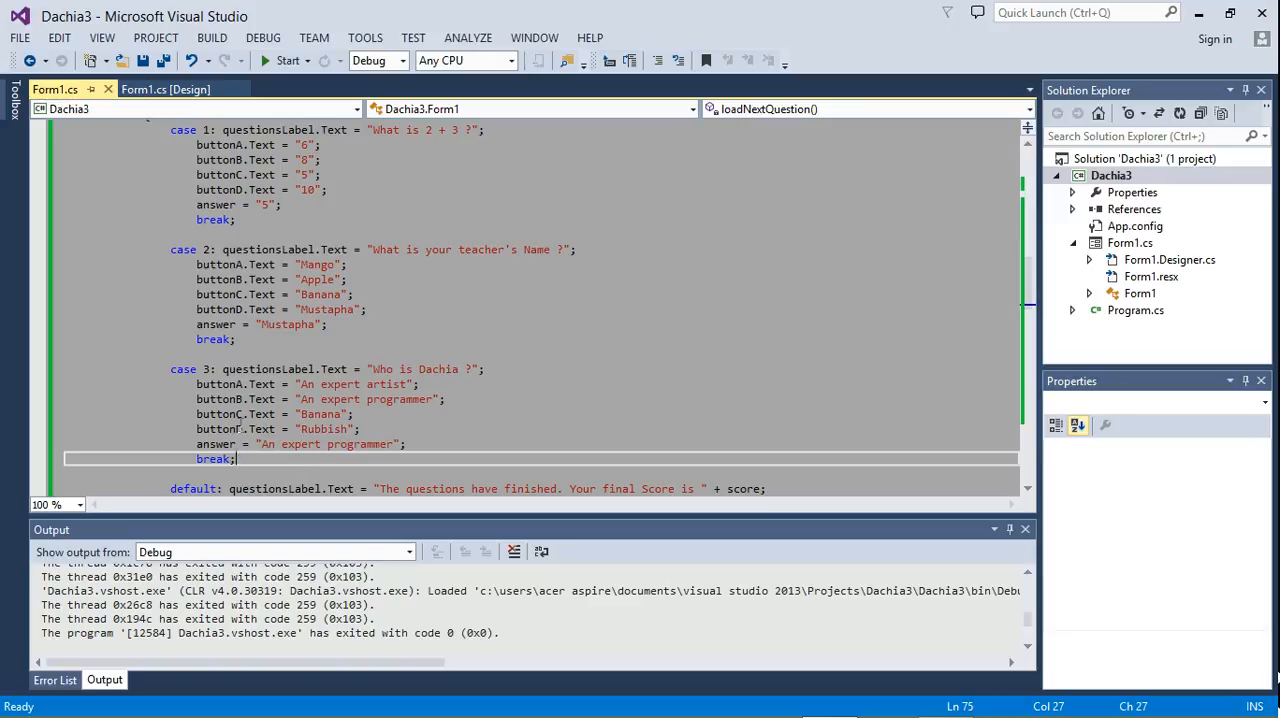
{"action": "scroll", "scroll_direction": "down", "scroll_amount": 3}
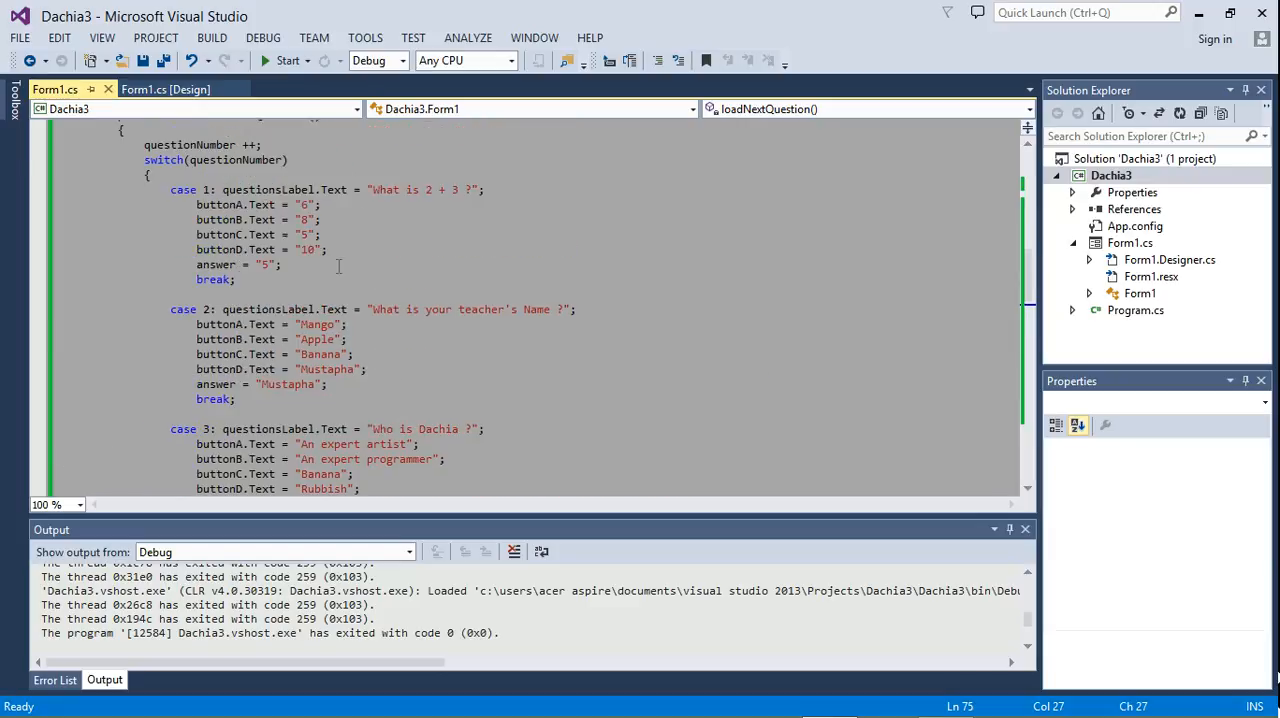
{"action": "scroll", "scroll_direction": "down", "scroll_amount": 3}
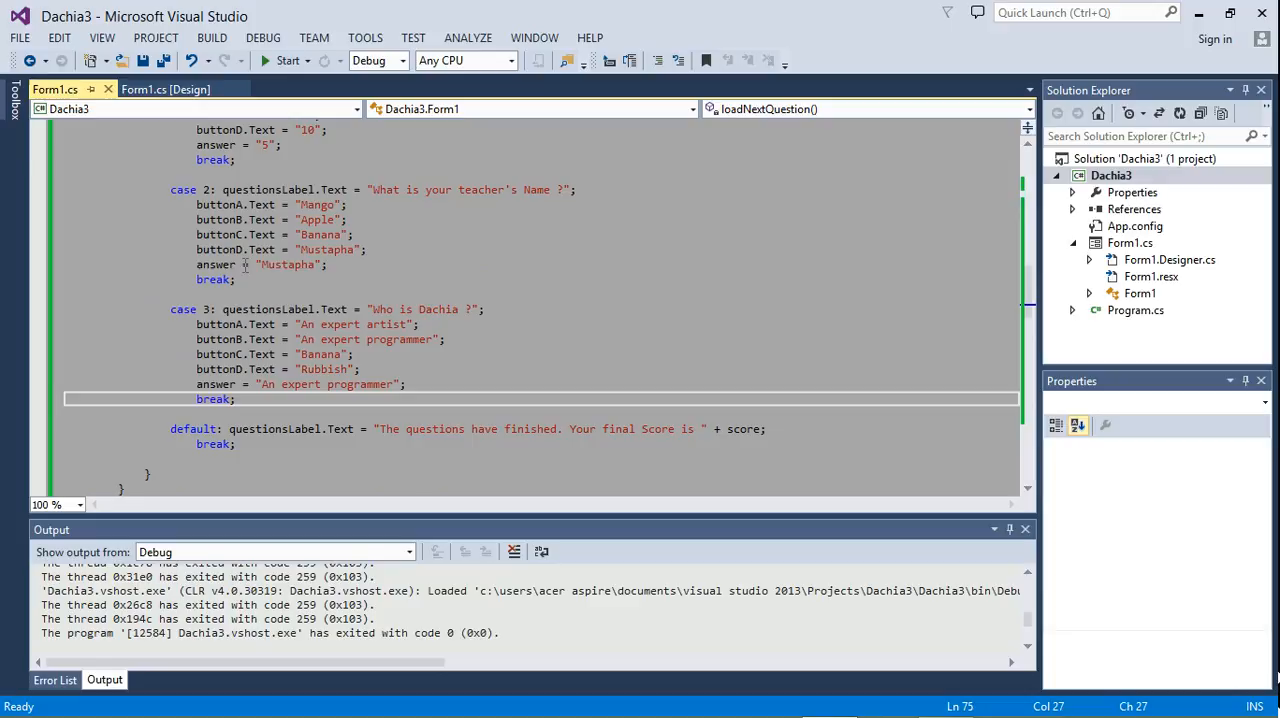
{"action": "scroll", "scroll_direction": "down", "scroll_amount": 3}
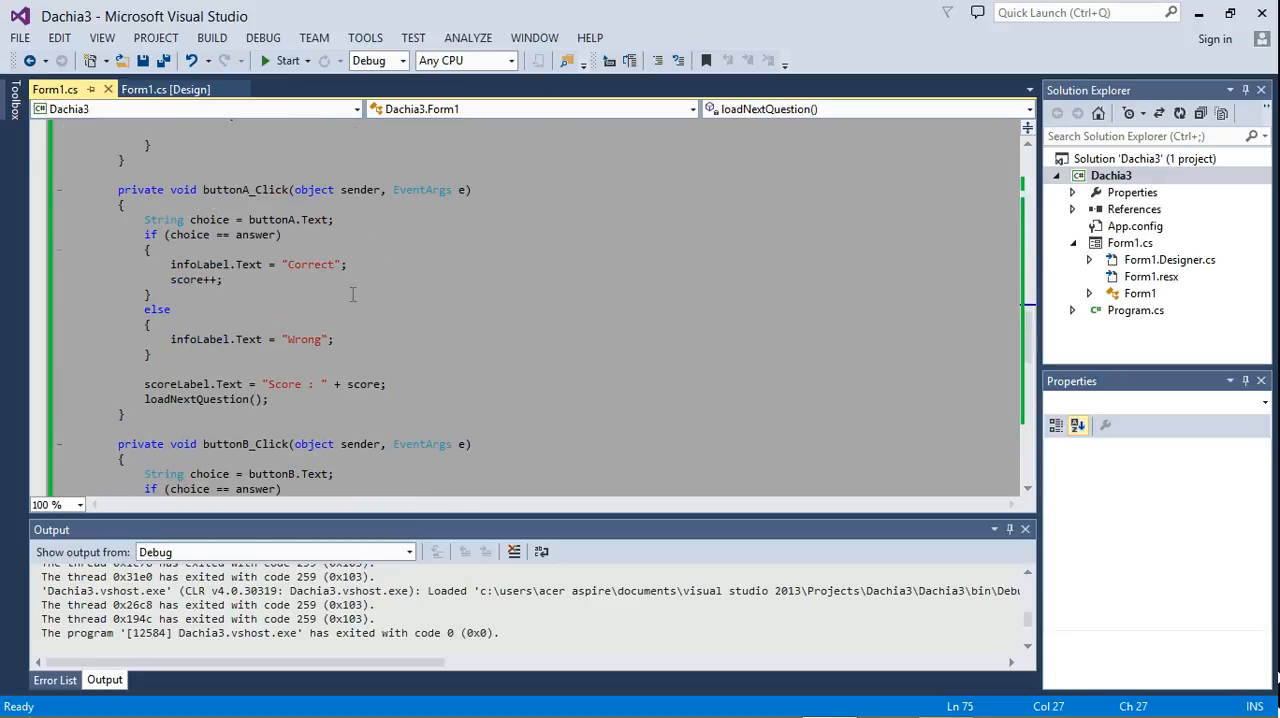